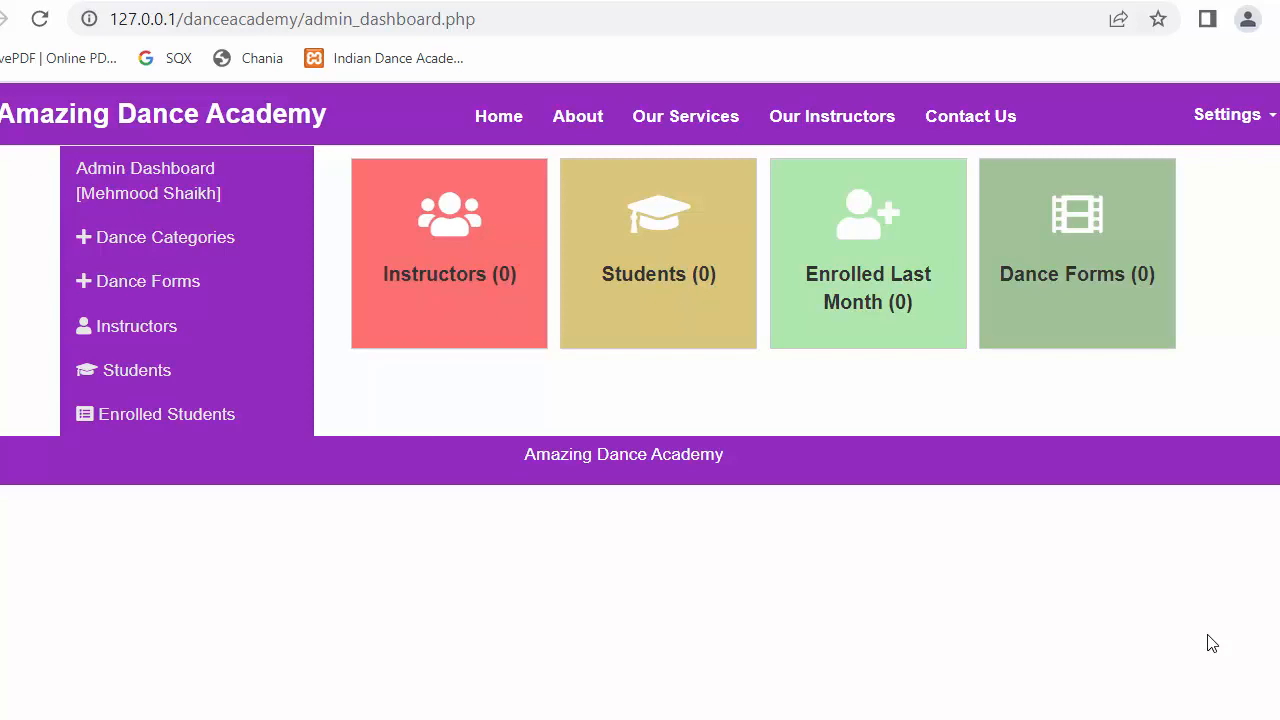
mouse_move(952, 454)
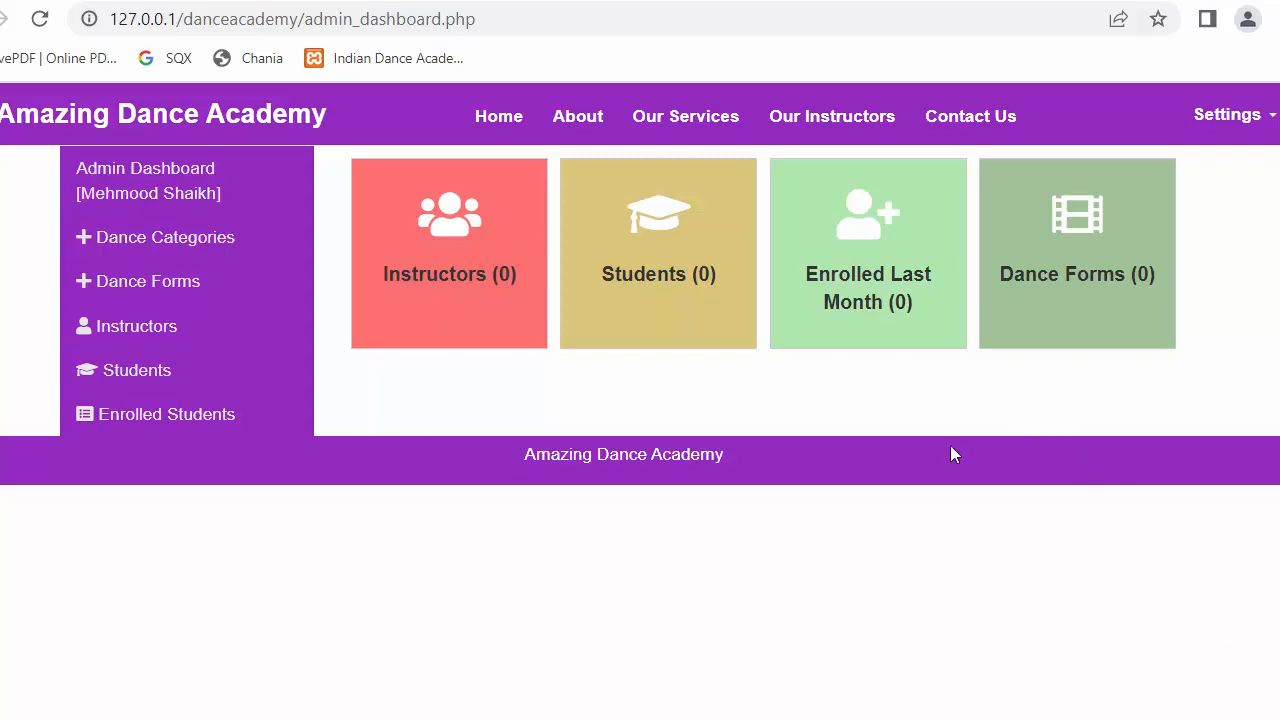
mouse_move(924, 460)
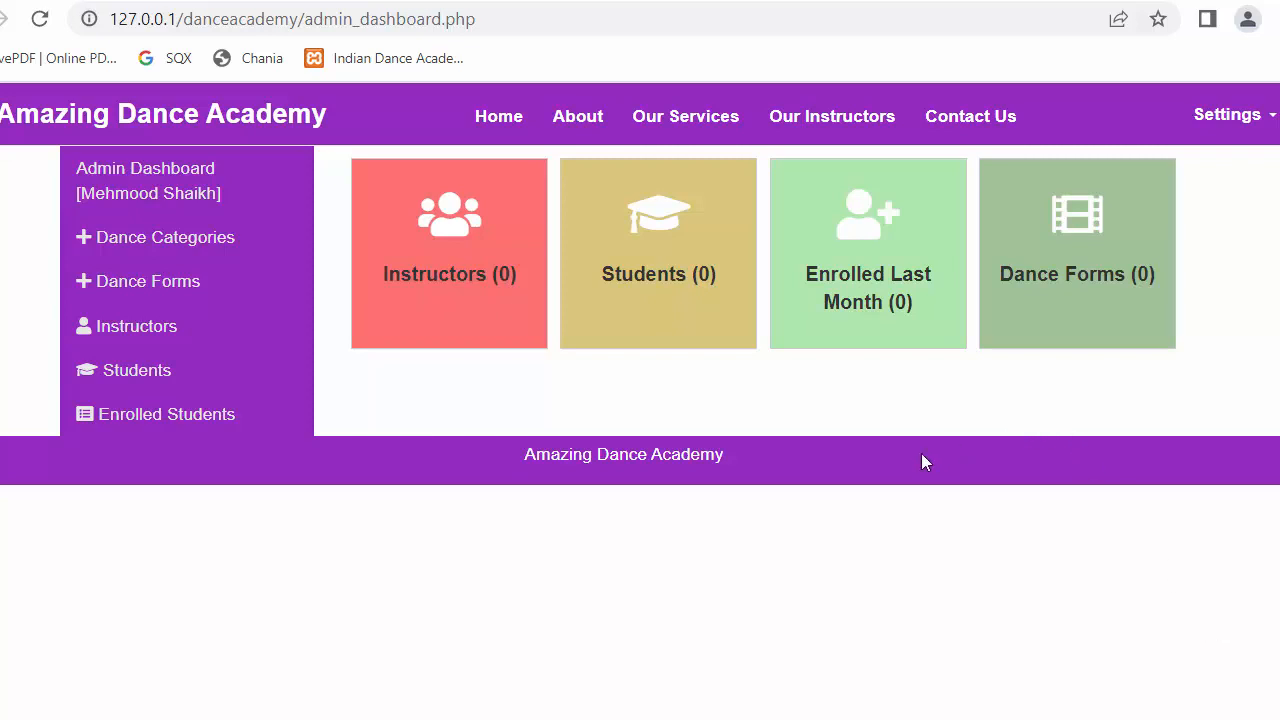
mouse_move(924, 460)
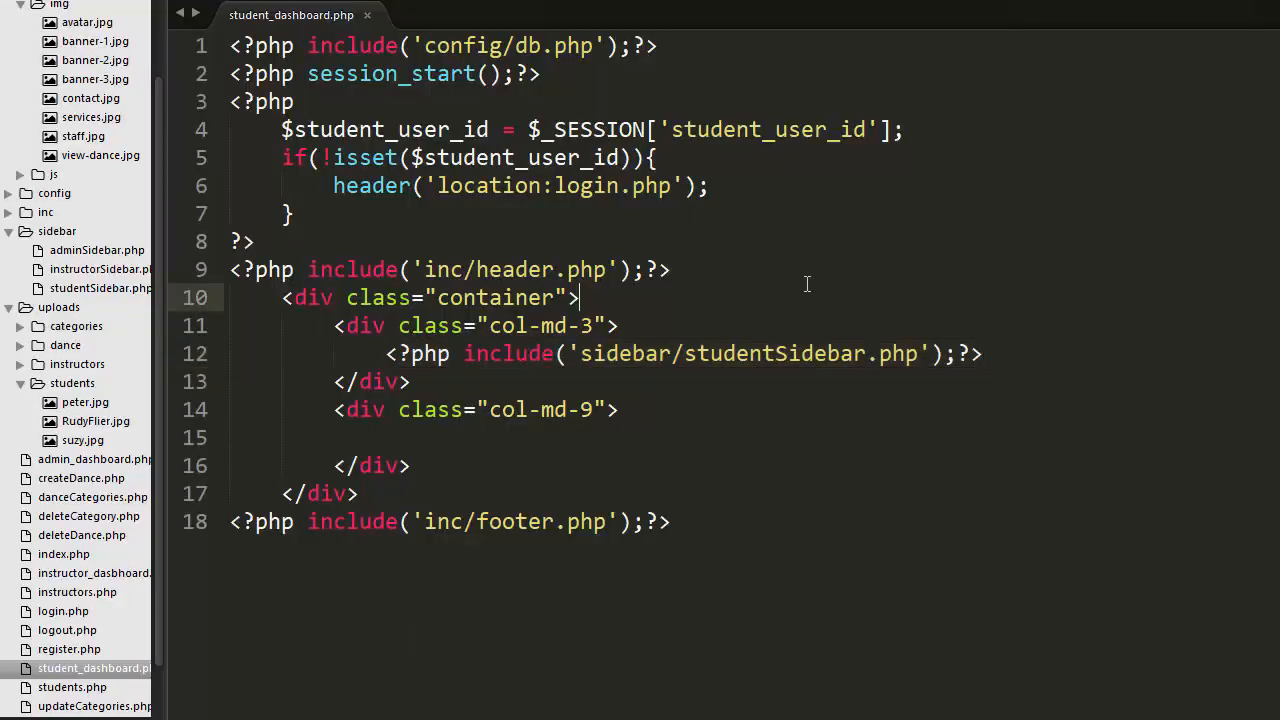
mouse_move(248, 62)
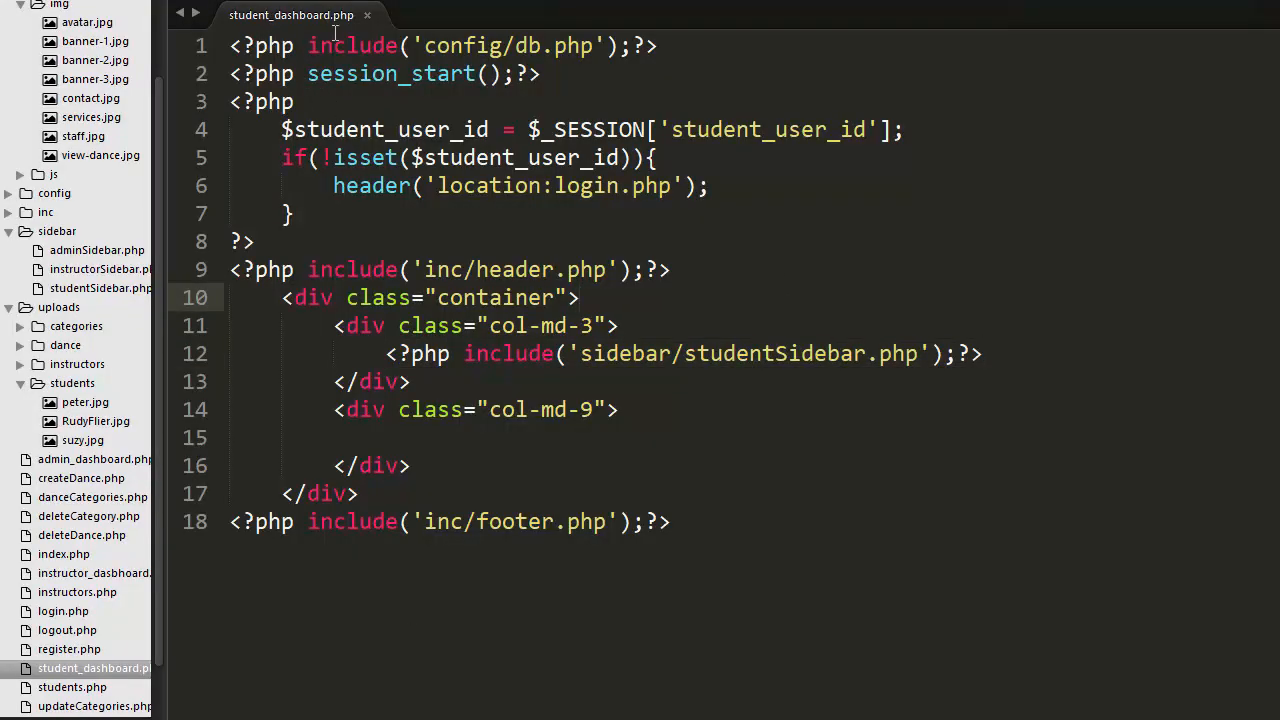
mouse_move(536, 360)
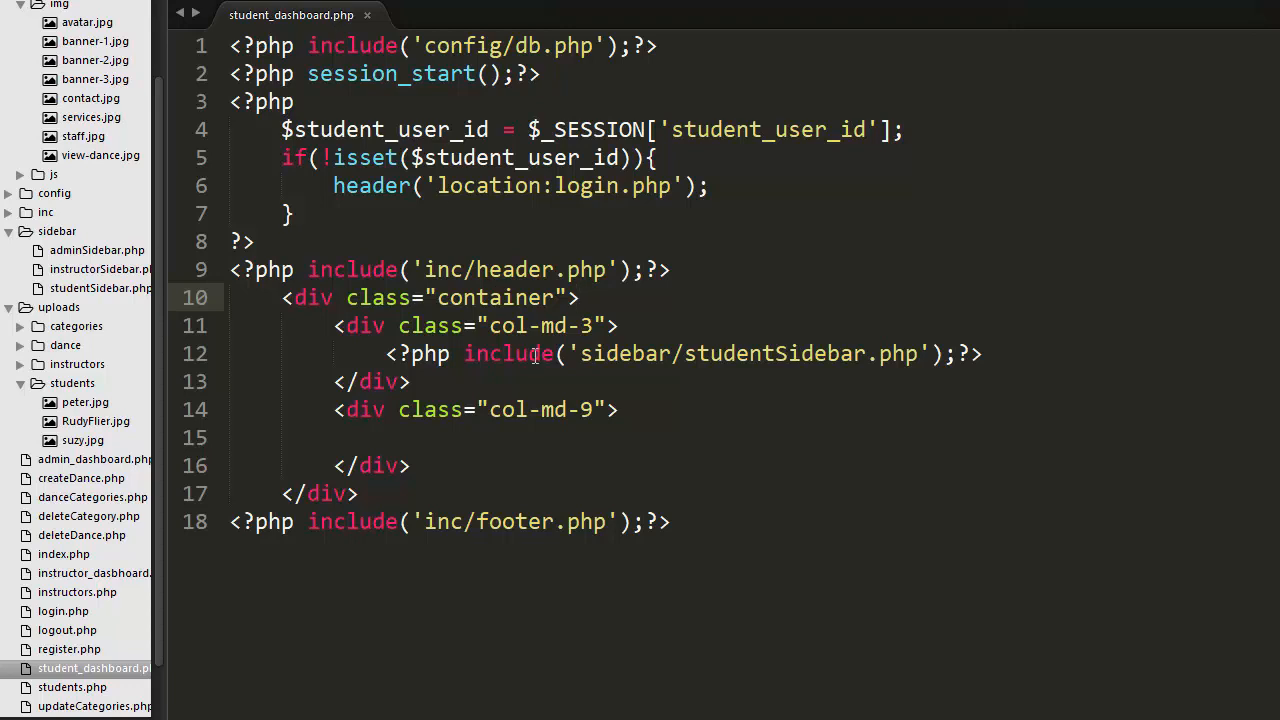
mouse_move(516, 378)
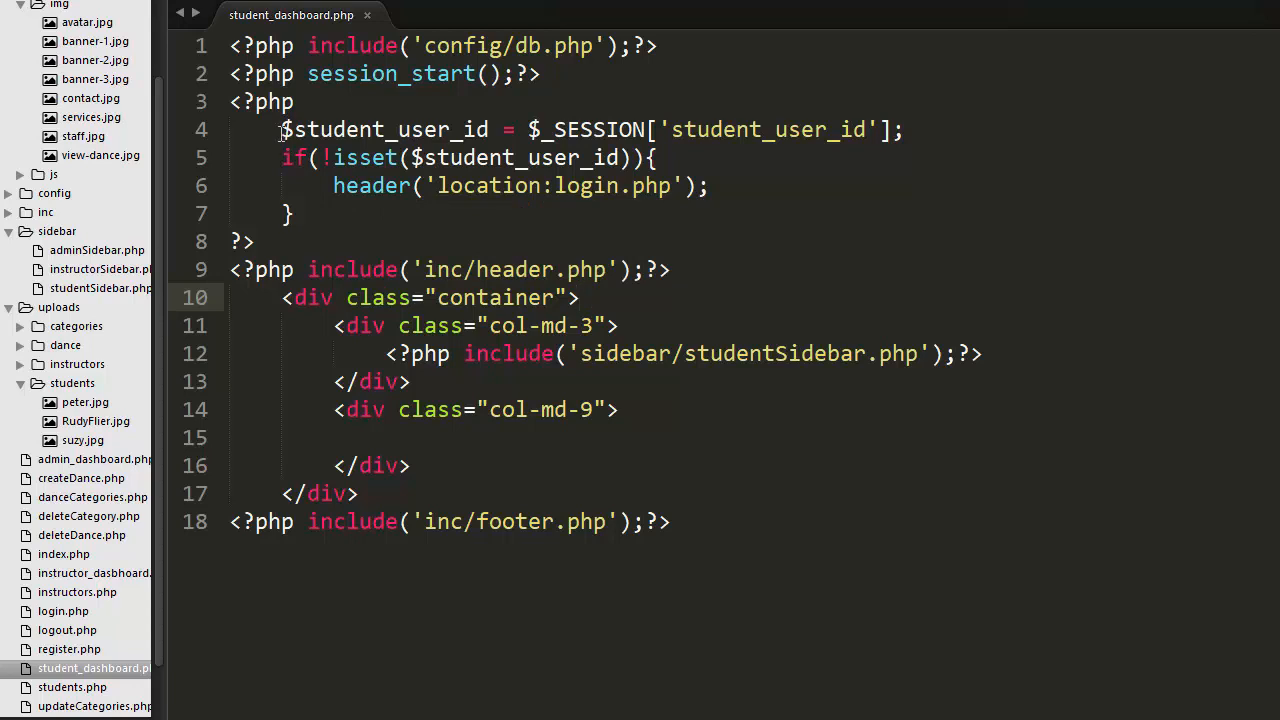
mouse_move(340, 260)
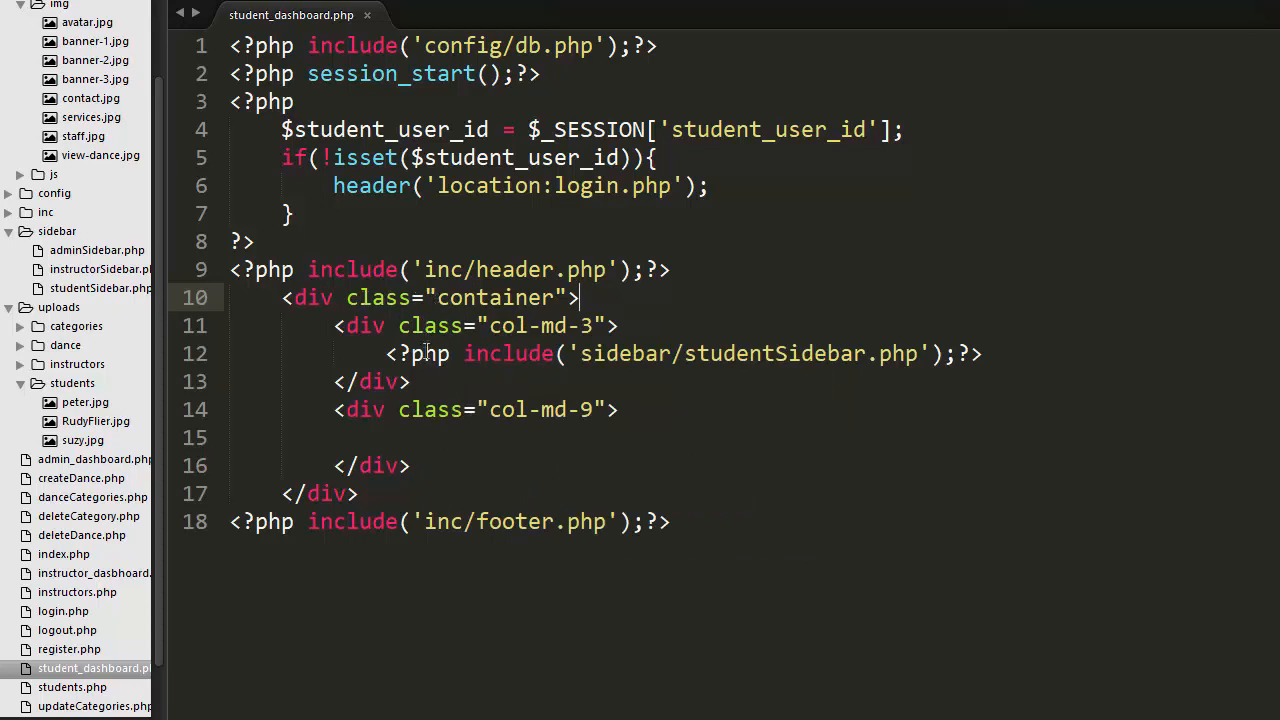
mouse_move(568, 352)
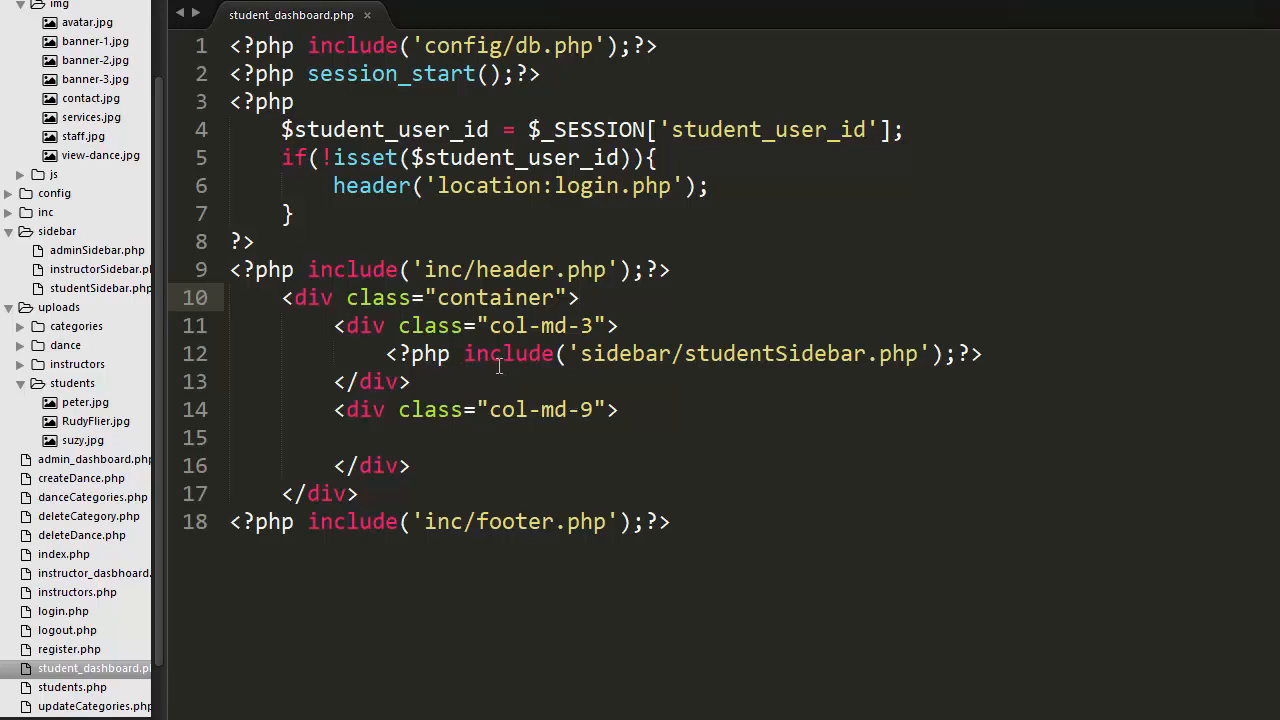
mouse_move(596, 352)
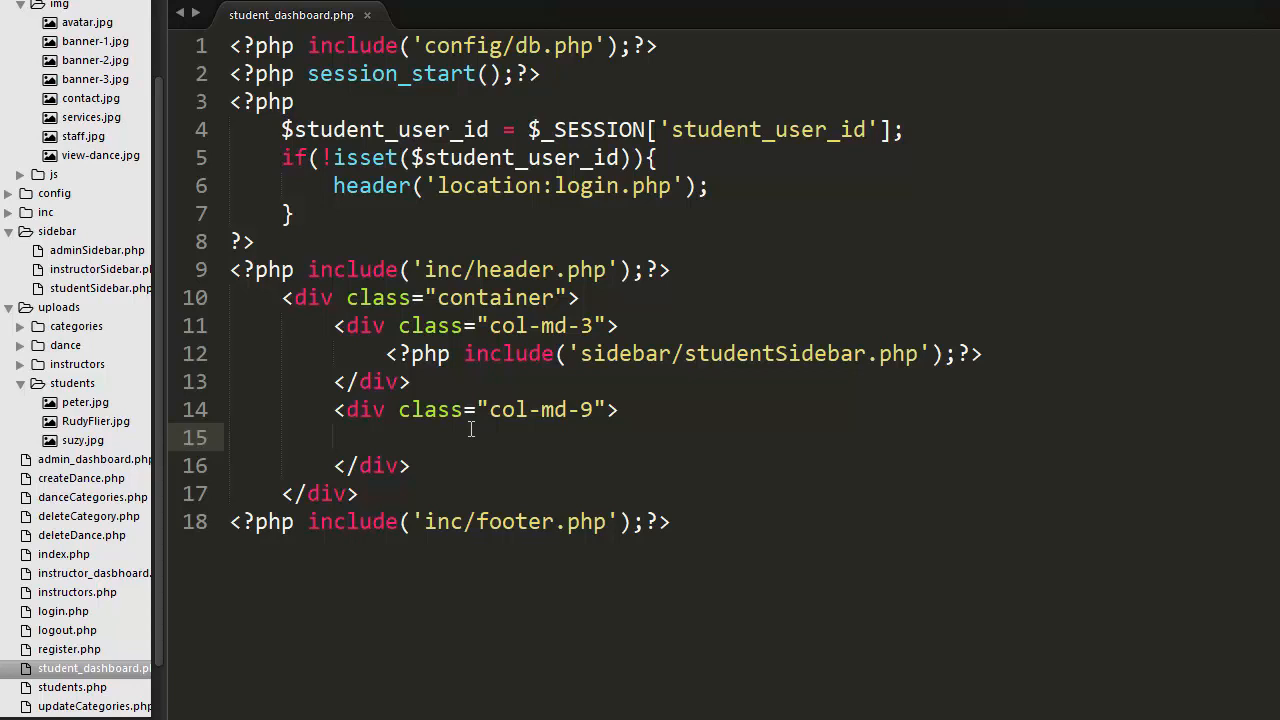
Log out of the admin account in Chrome and log in with the student's credentials.
left_click(336, 436)
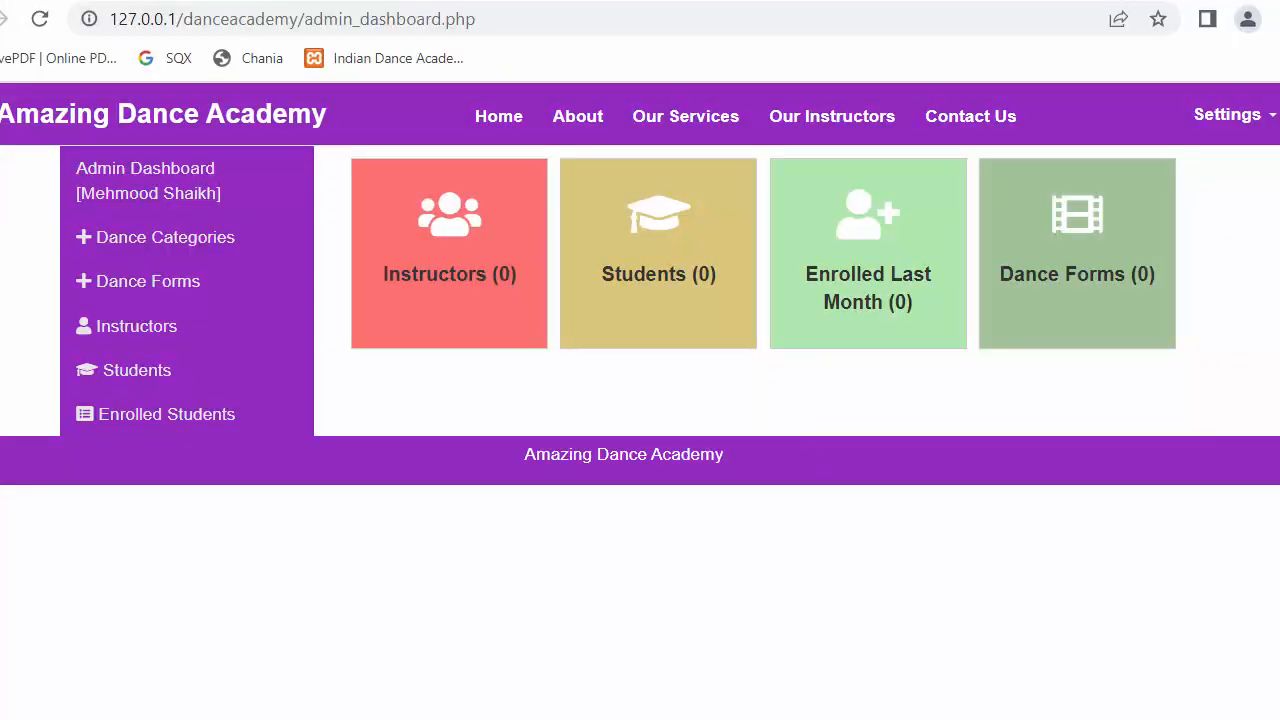
mouse_move(1228, 168)
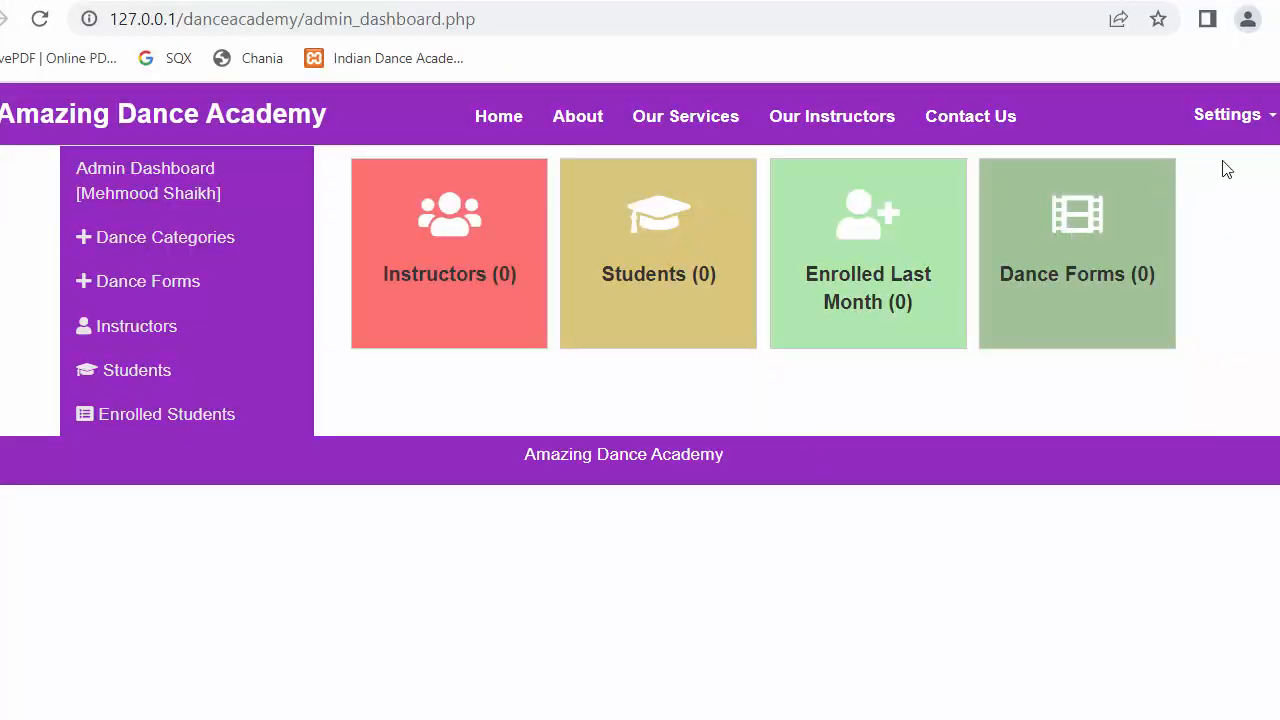
left_click(1228, 114)
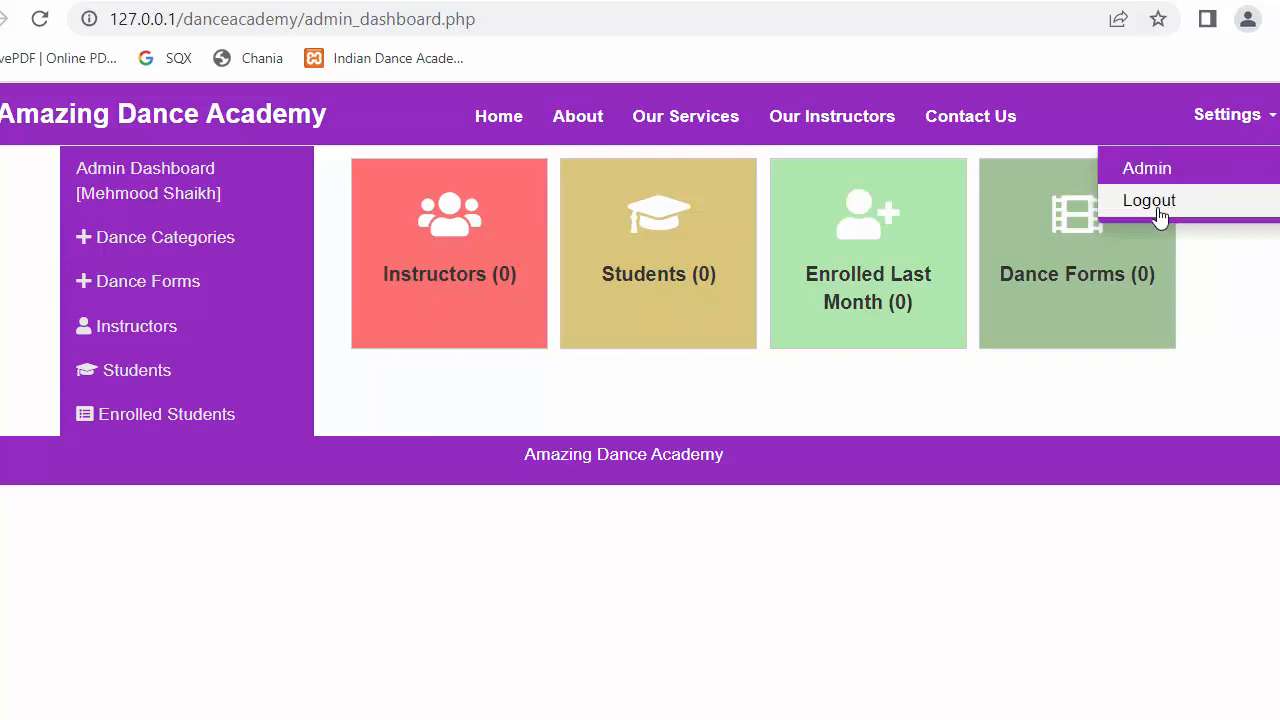
left_click(1148, 200)
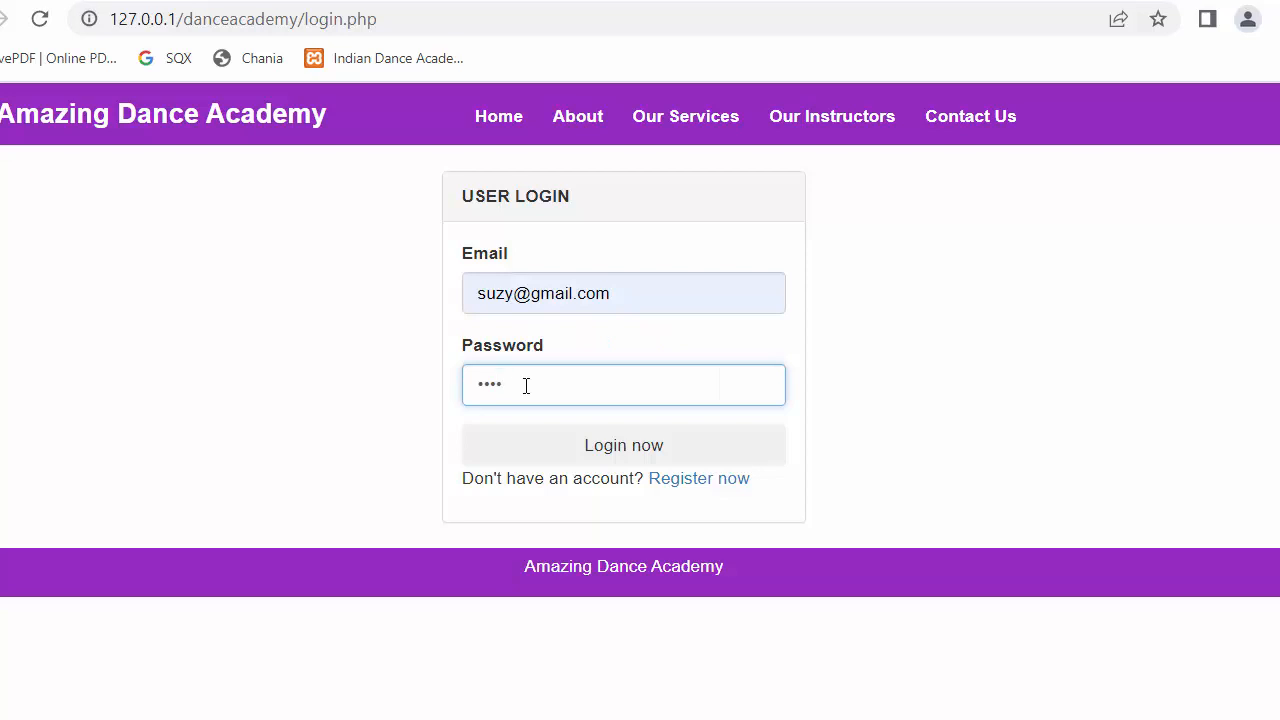
left_click(624, 444)
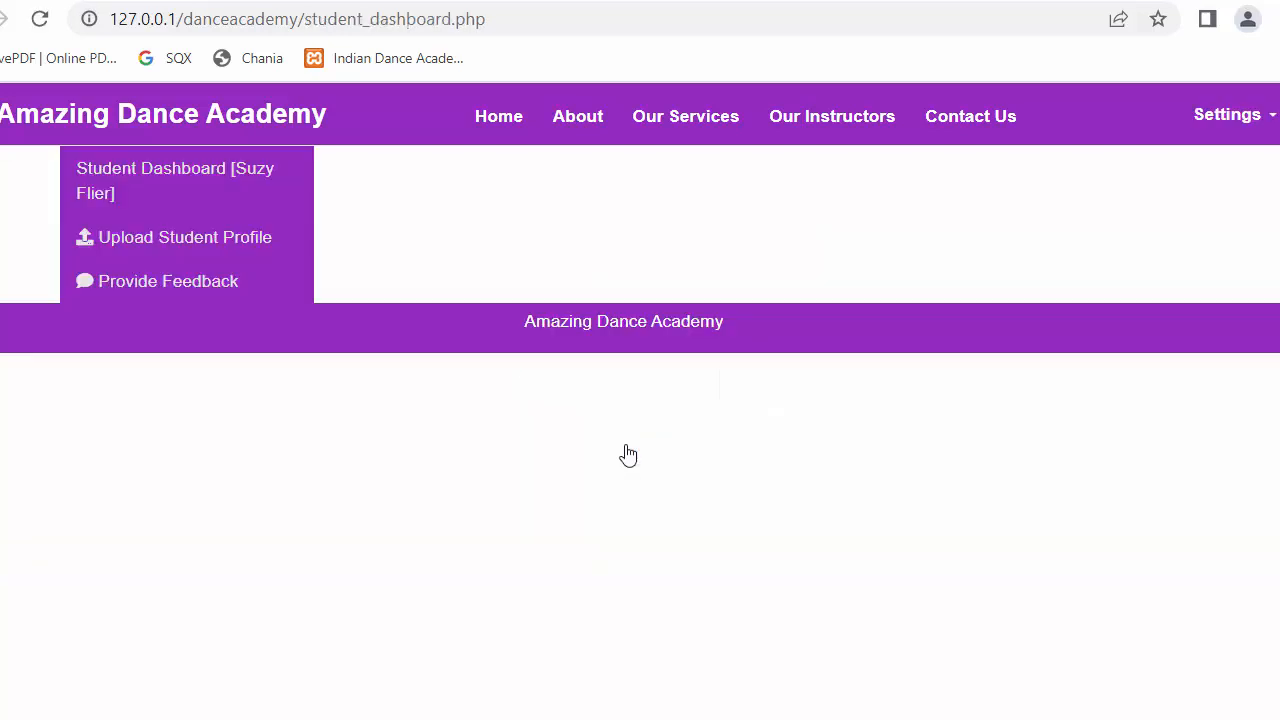
mouse_move(512, 240)
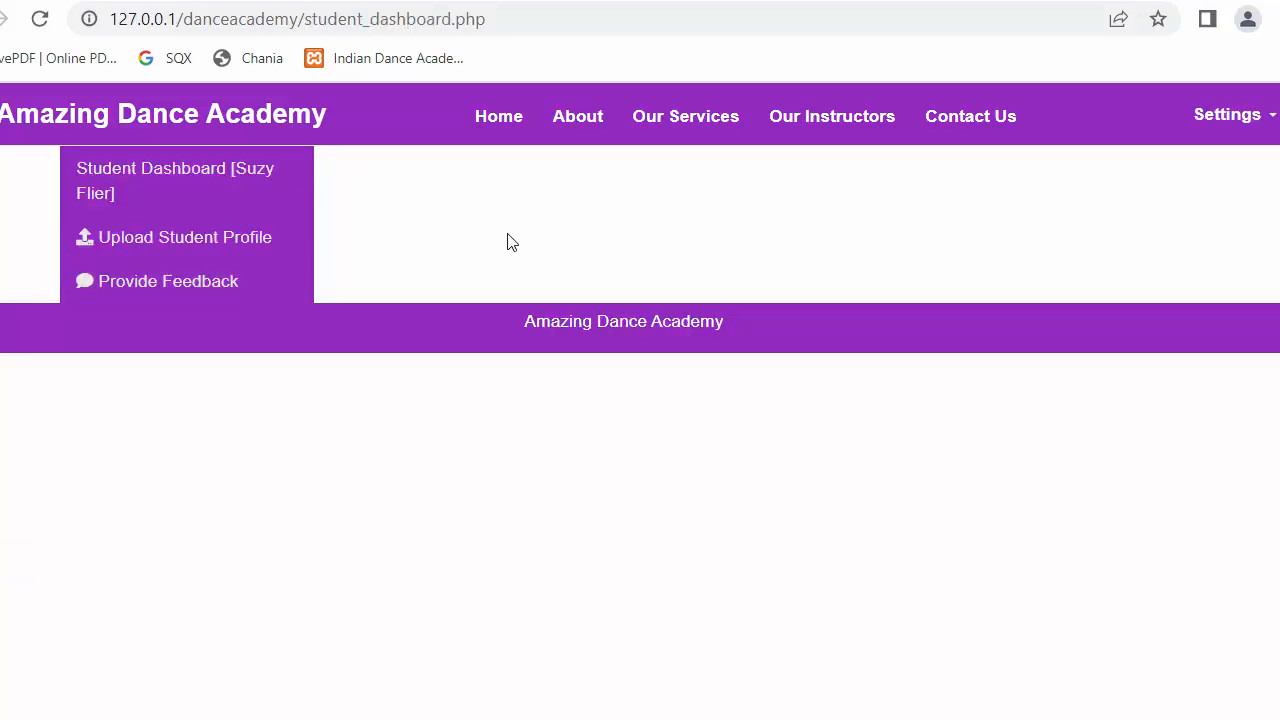
mouse_move(752, 228)
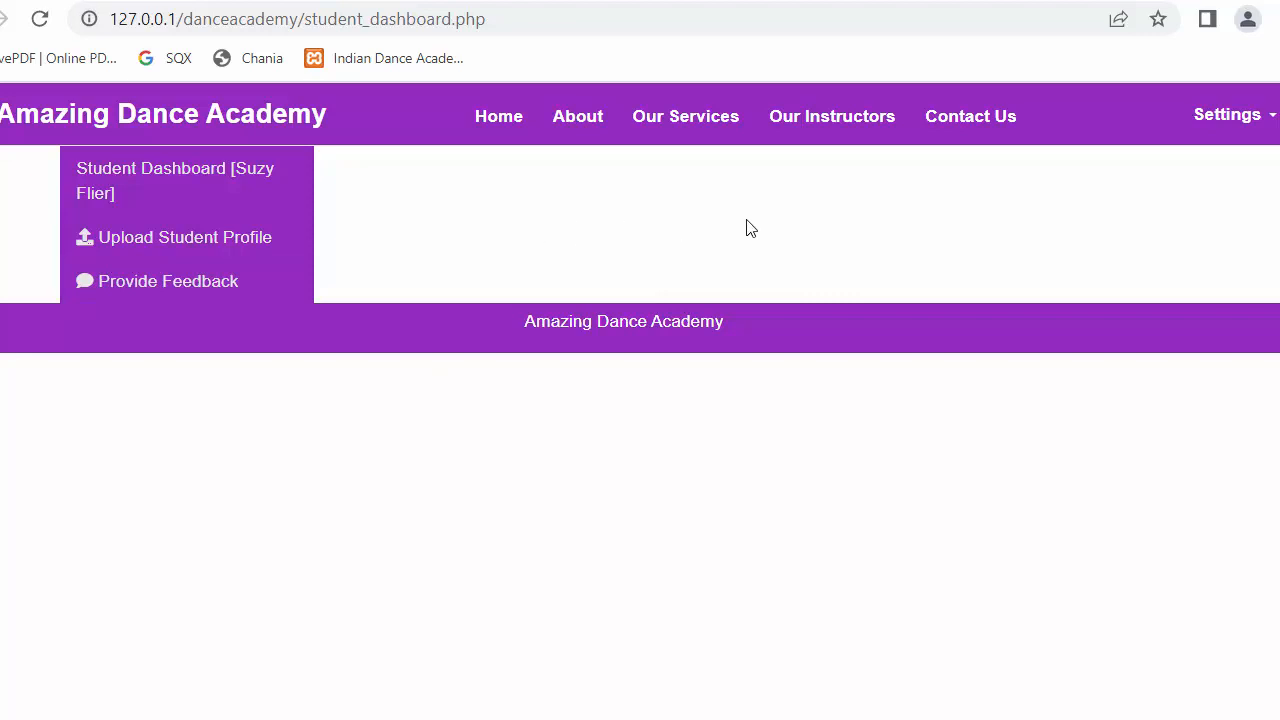
mouse_move(536, 264)
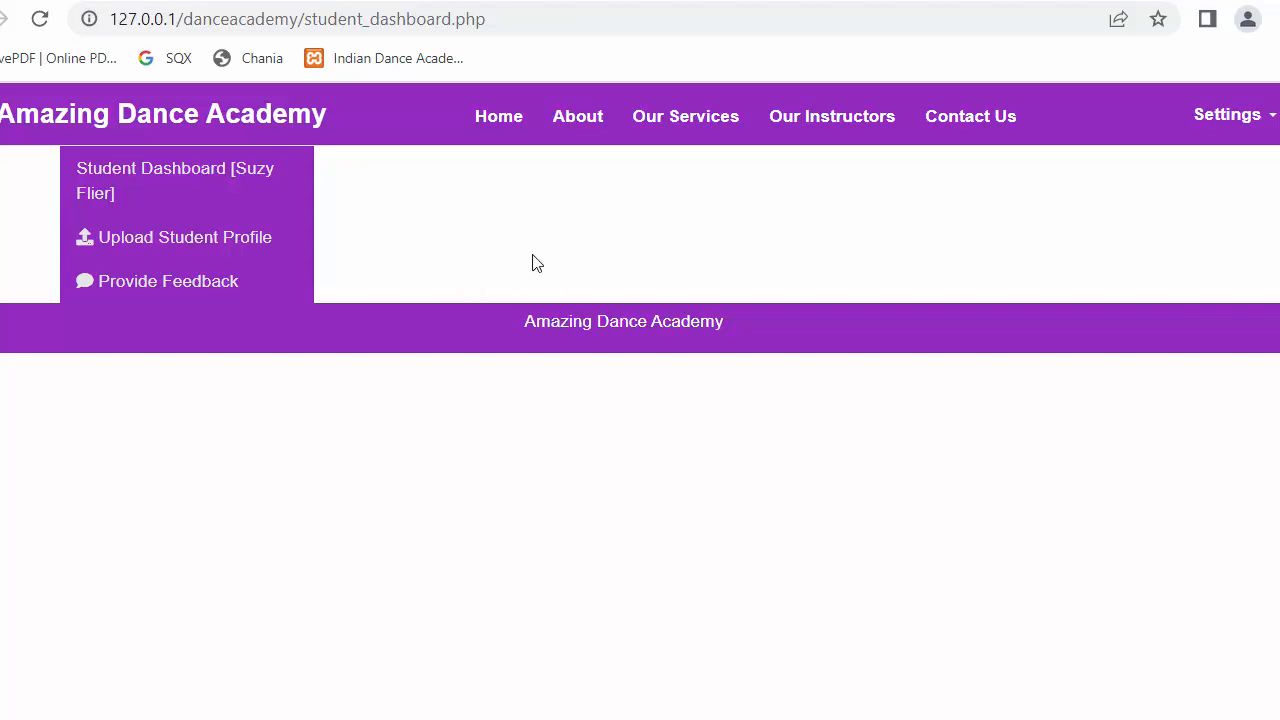
mouse_move(548, 242)
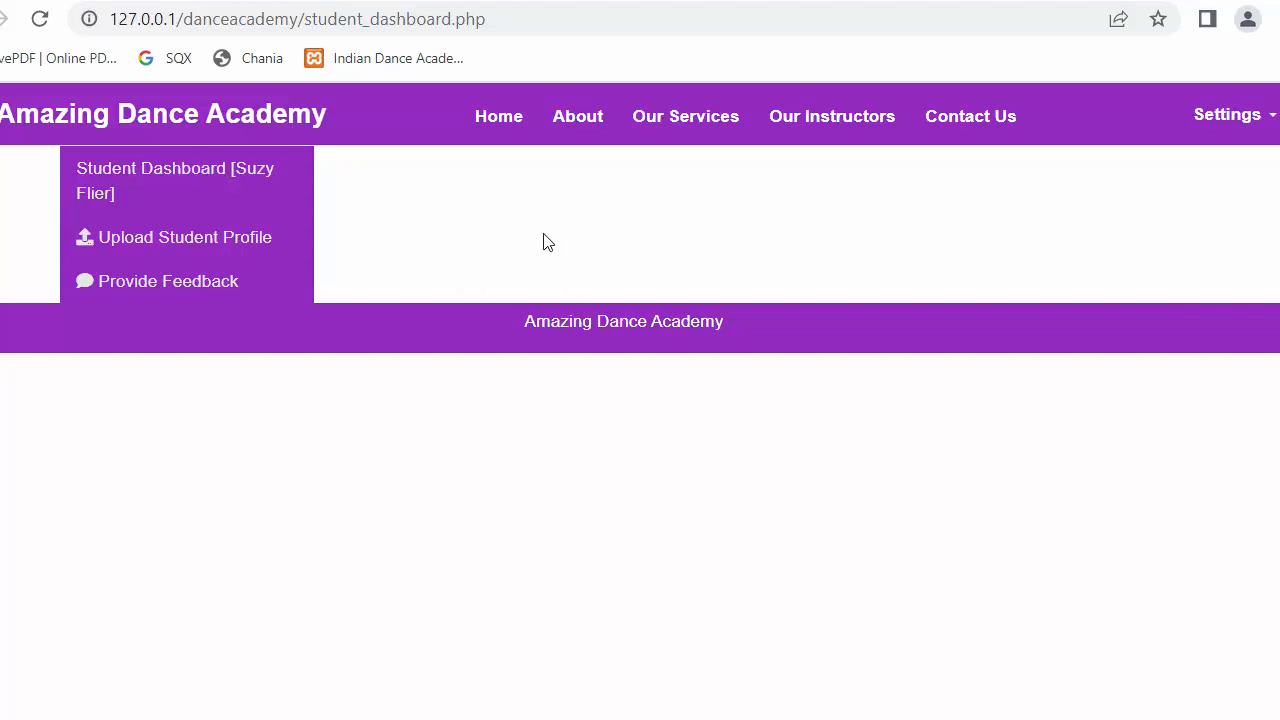
mouse_move(864, 260)
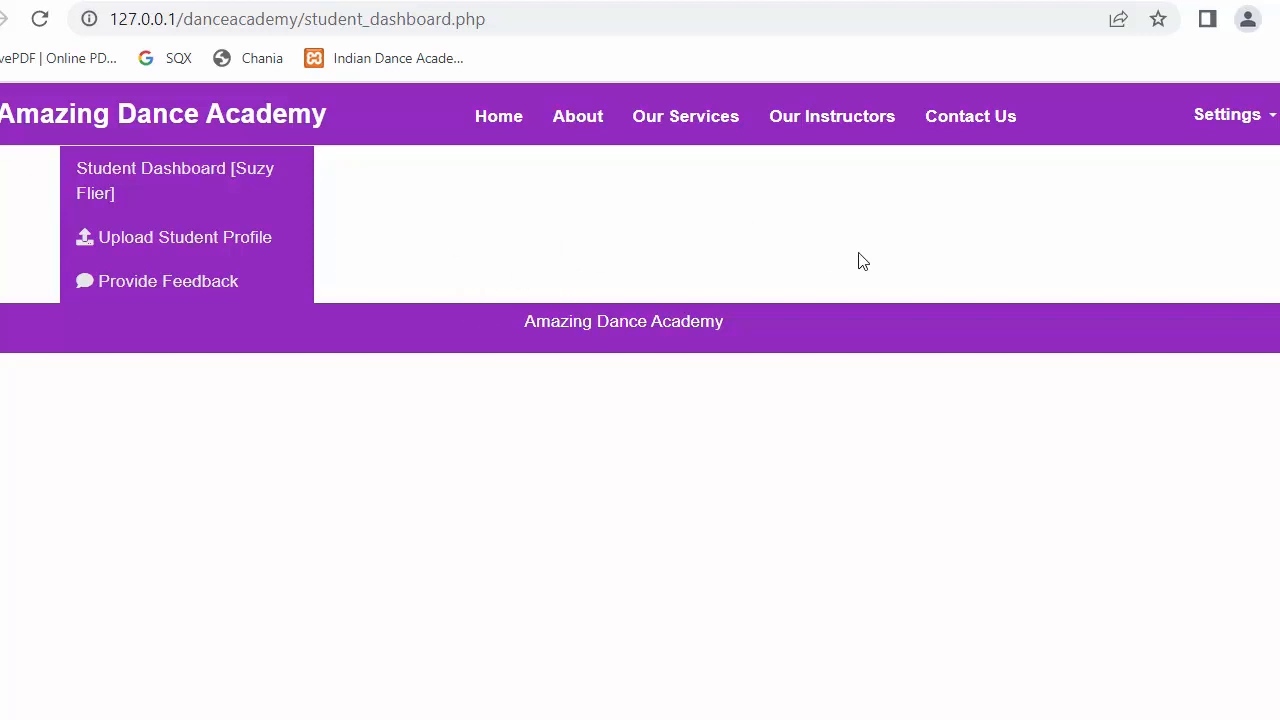
mouse_move(868, 260)
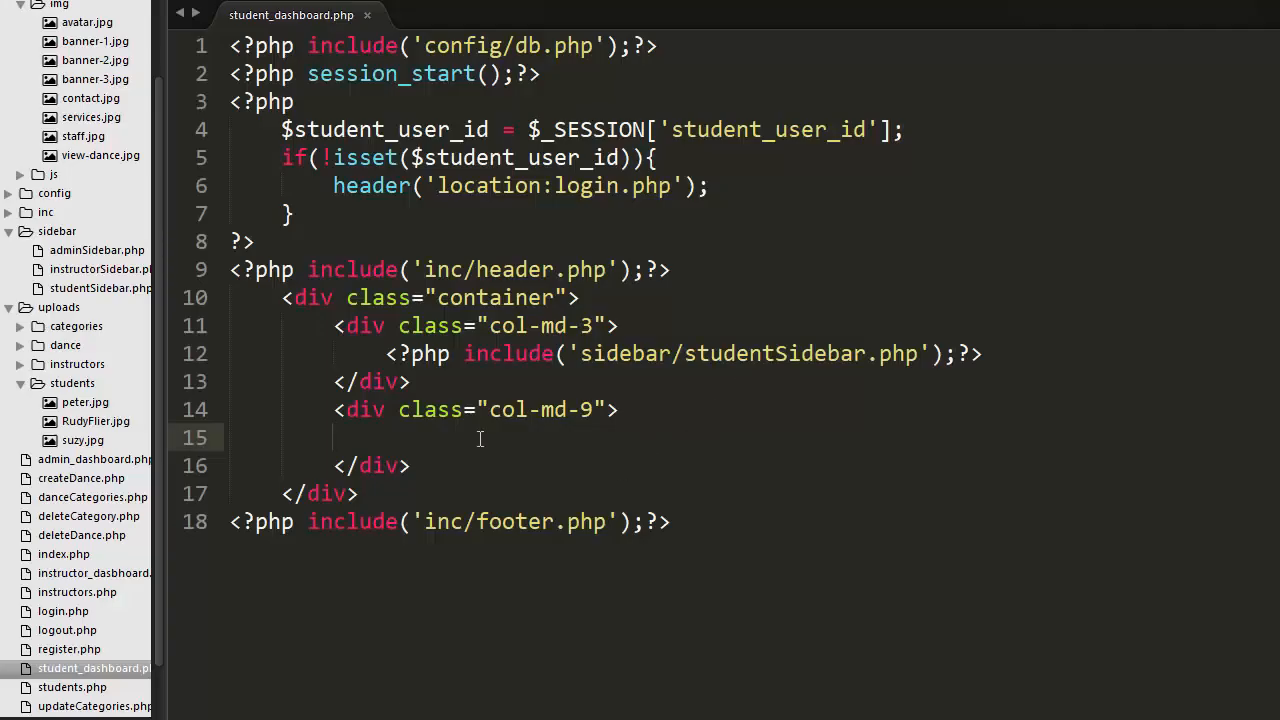
Add a DASHBOARD h3 heading and a styled jumbotron holding a row with col-md-5 and col-md-7.
type("<h3>DASHBOARD</h3>")
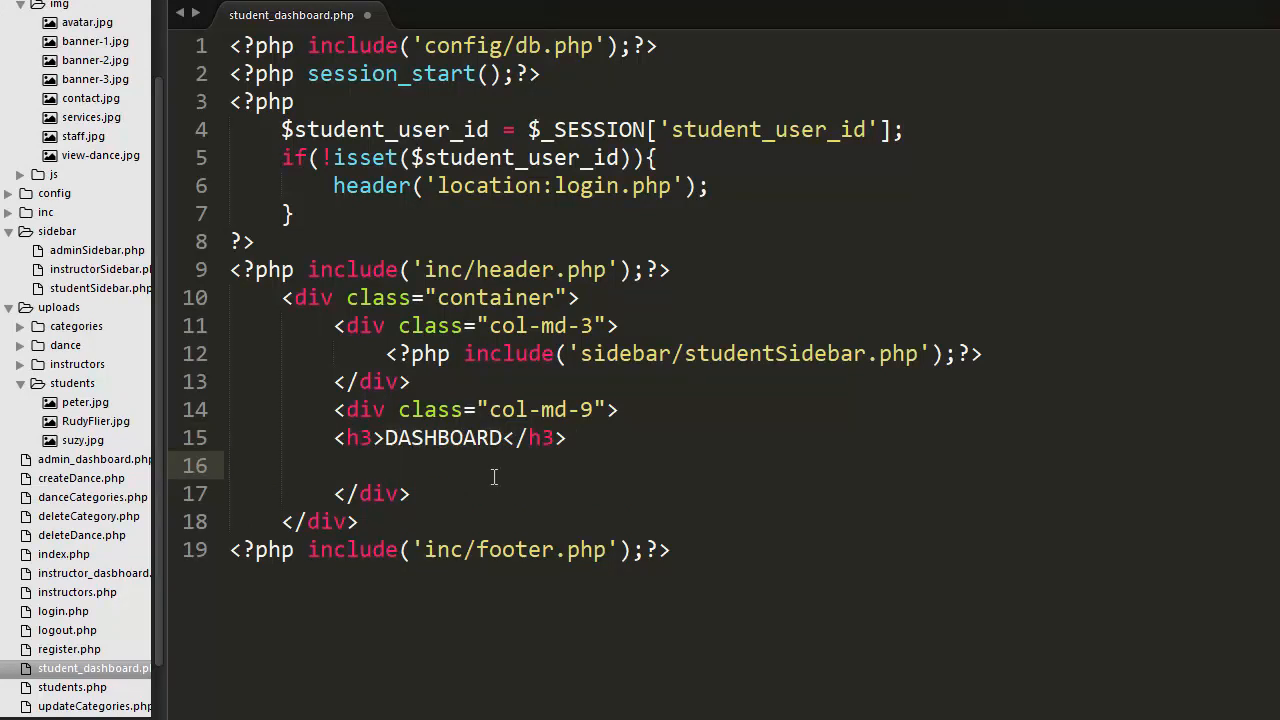
type("<div class=\"jumbotron\" style=\"margin-top: 10px;background-color: #f9f9f9;border: 1px solid #ccc;border-radius: unset;padding-right: 30px;padding-left: 30px;\">")
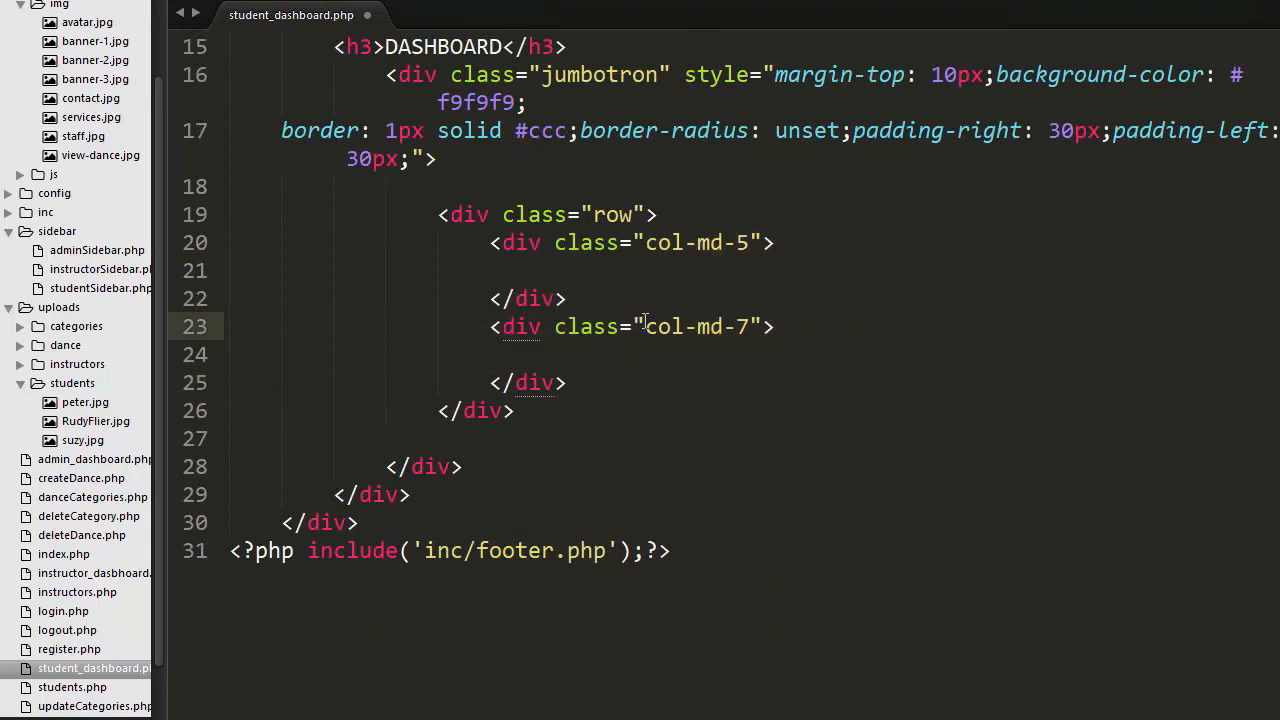
mouse_move(758, 264)
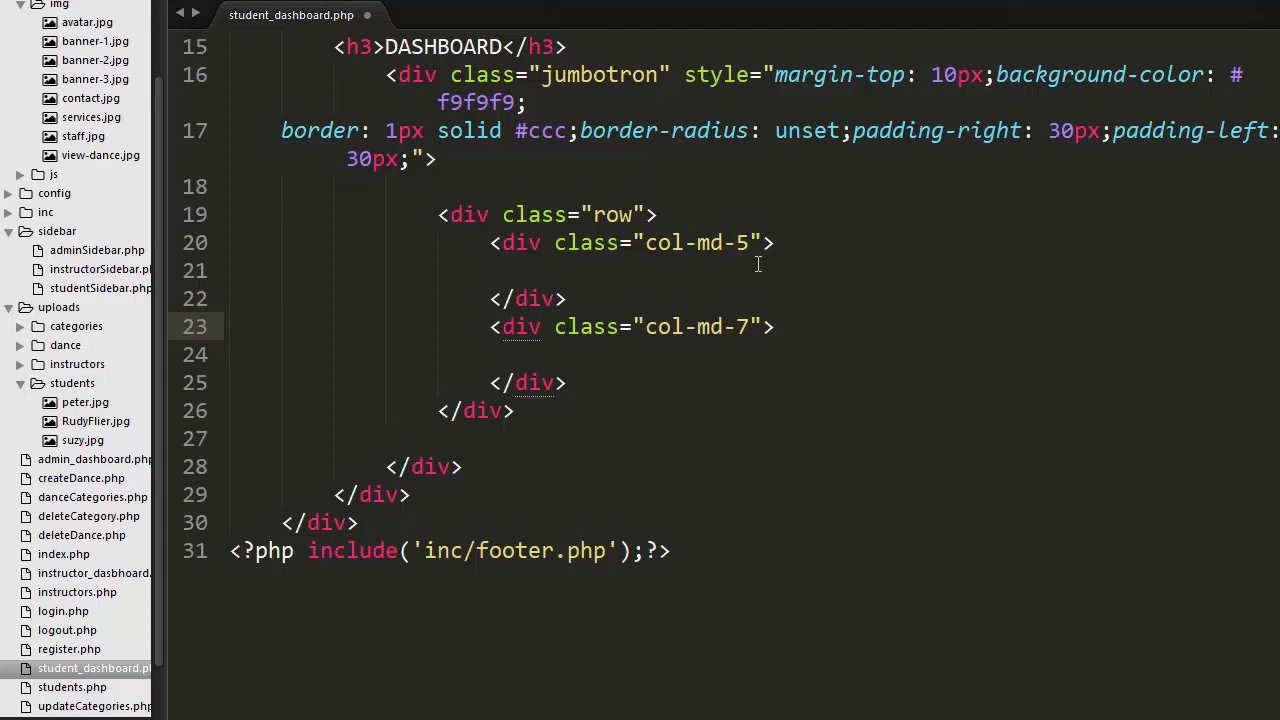
mouse_move(732, 330)
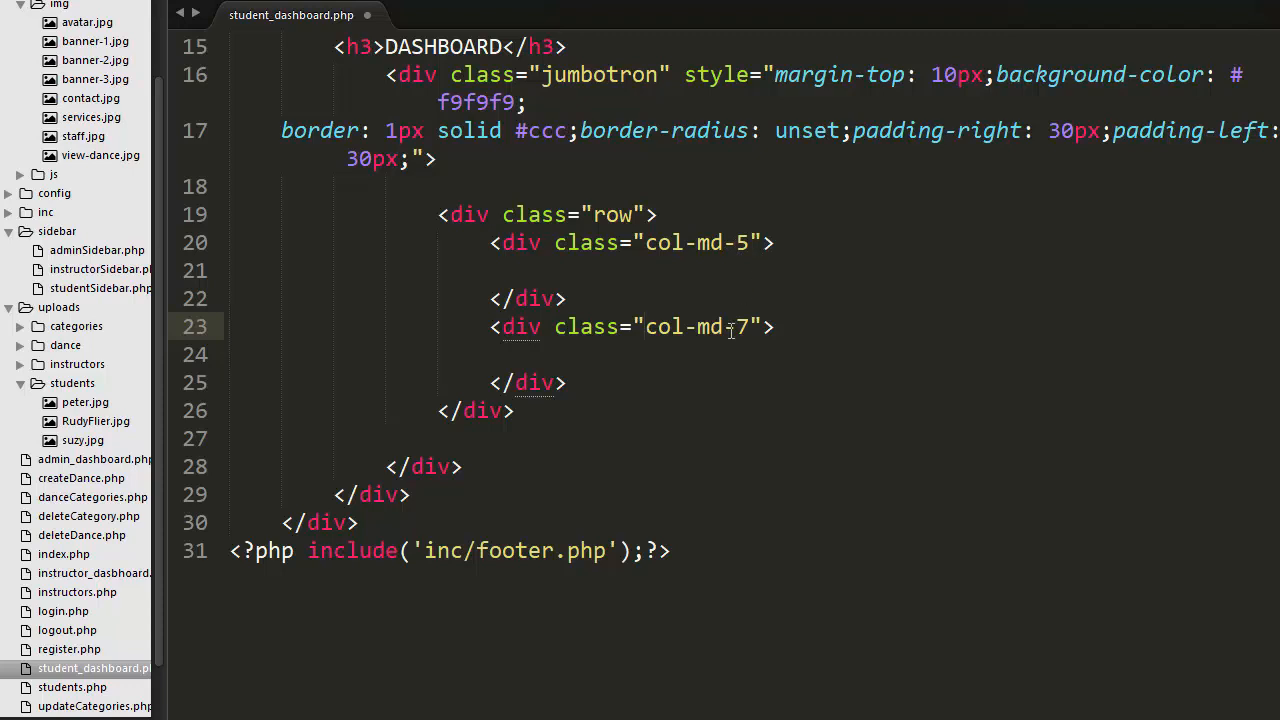
In col-md-5, read $user_id from the session and query tbl_students with mysqli_query.
left_click(644, 328)
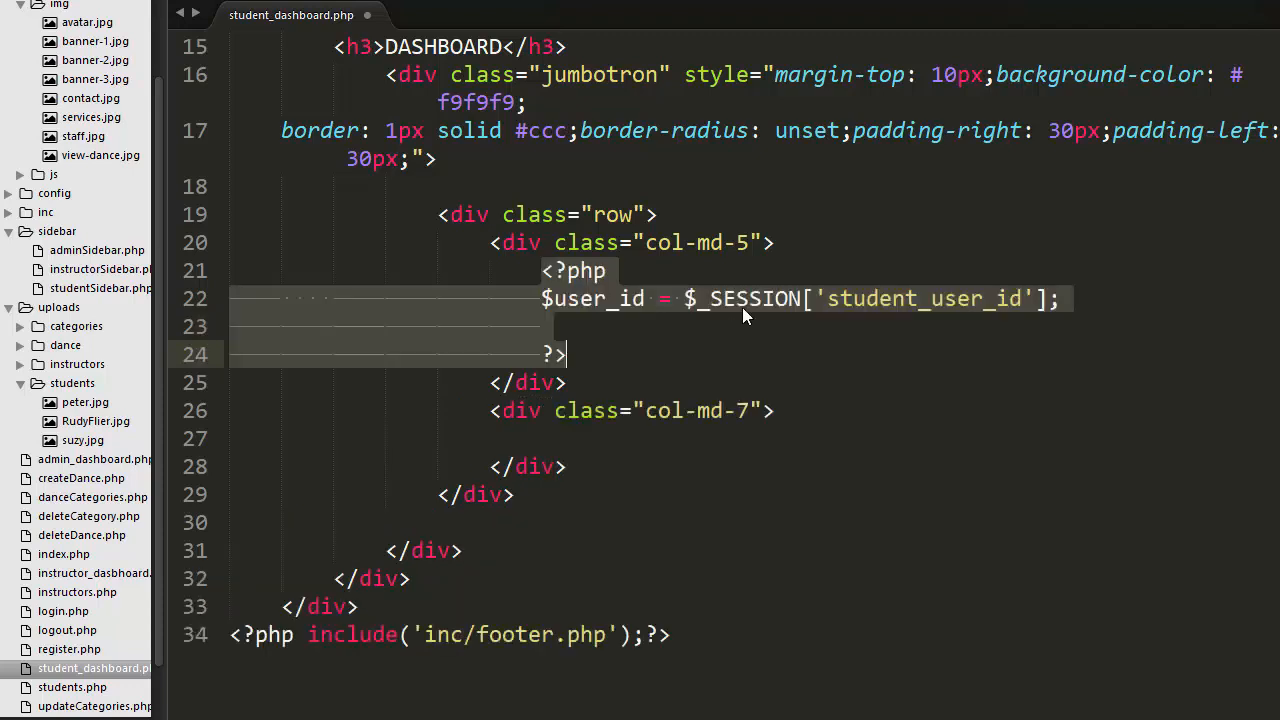
left_click(788, 324)
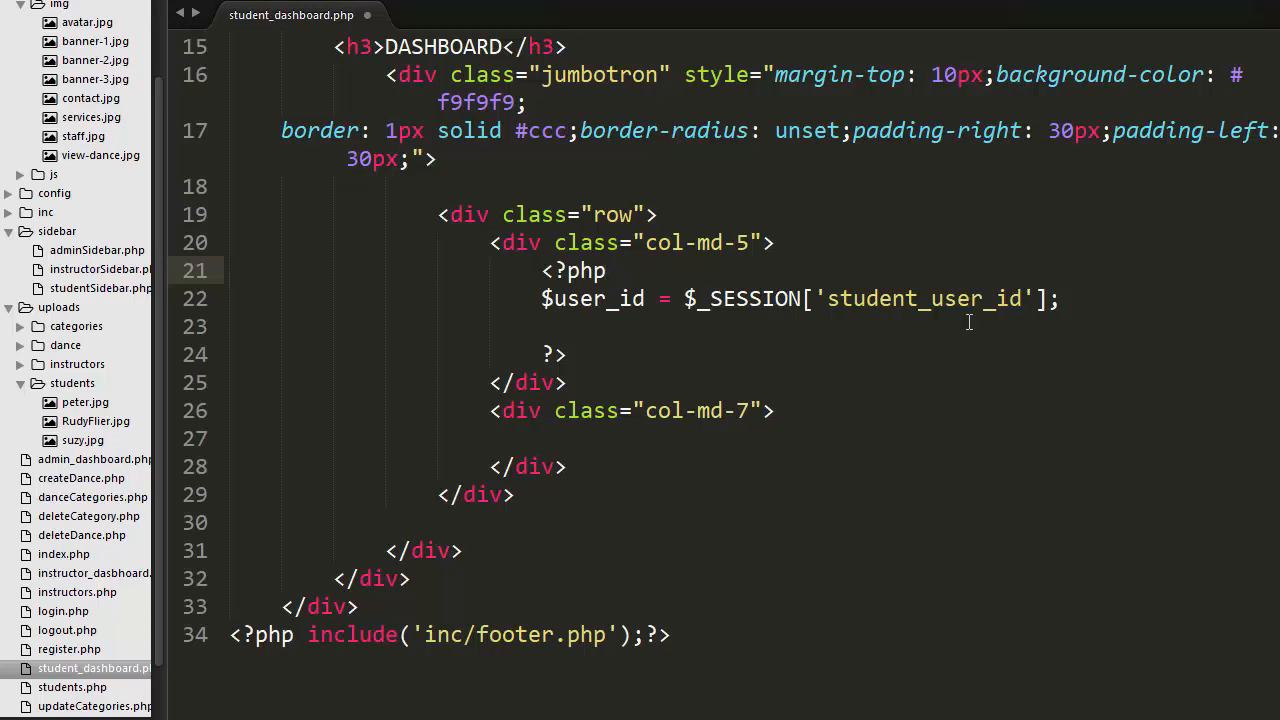
mouse_move(930, 324)
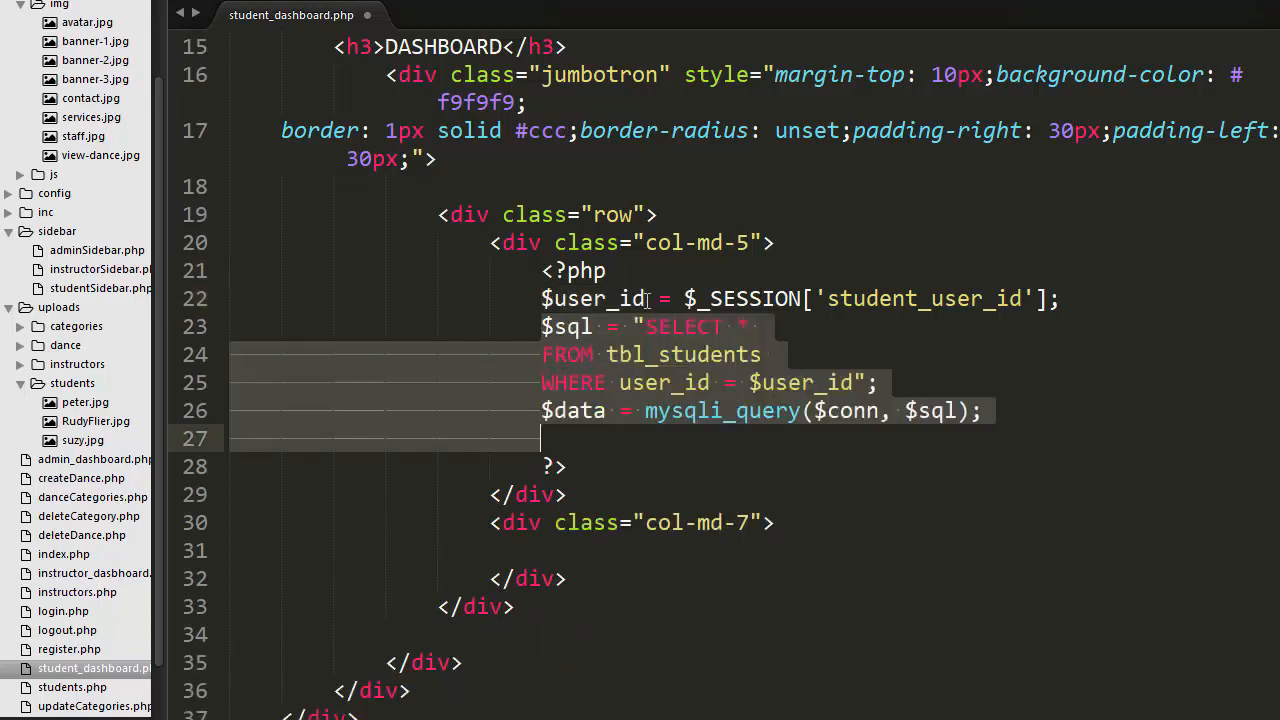
left_click(636, 354)
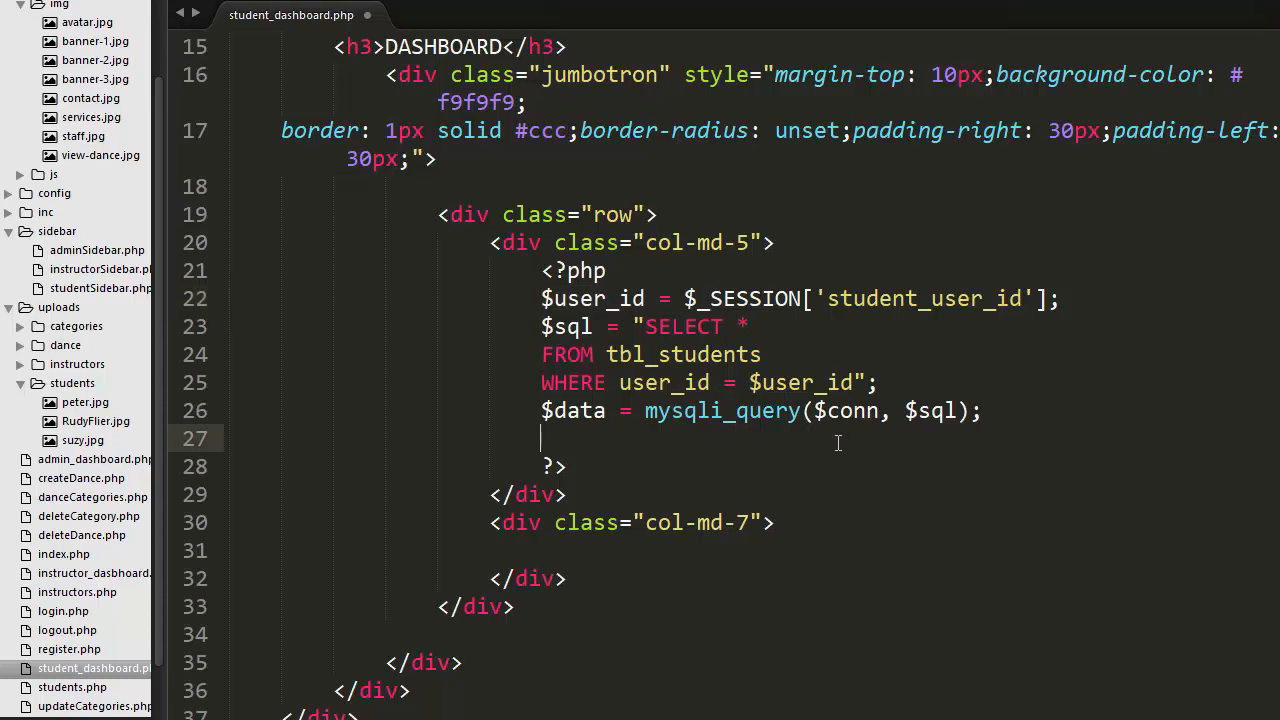
mouse_move(780, 410)
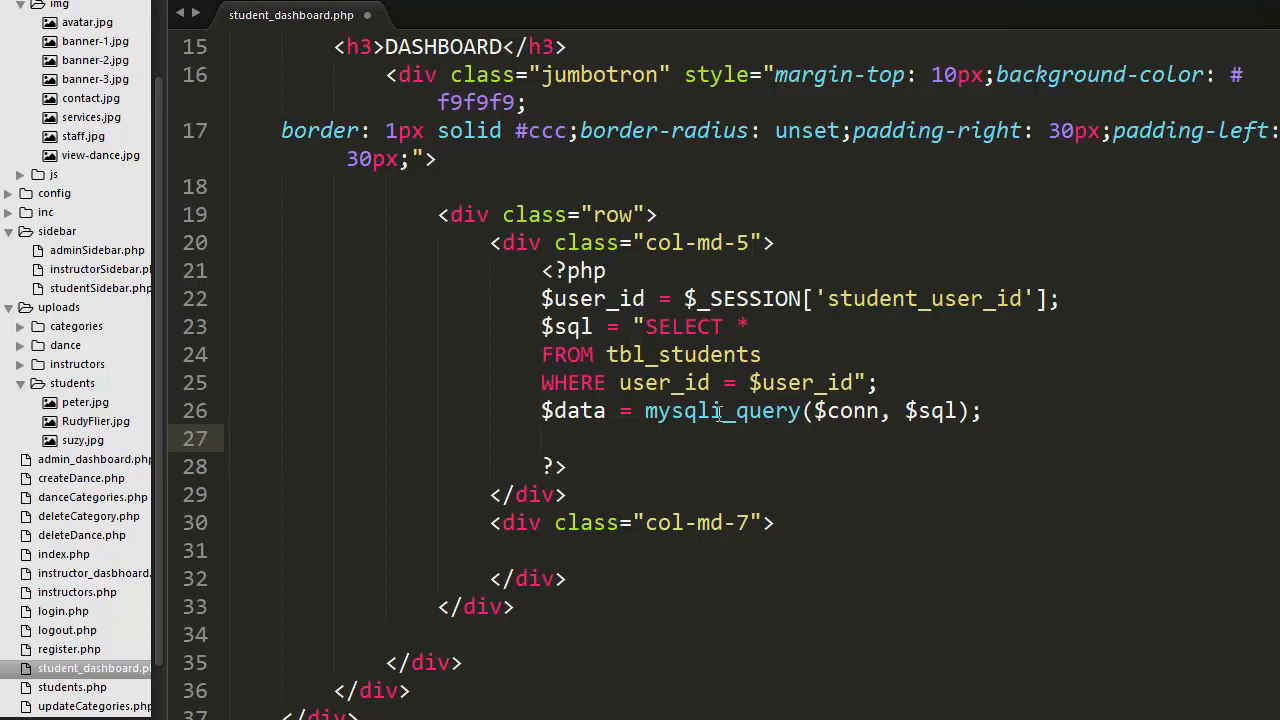
Wrap output in an if(mysqli_num_rows > 0) check with a while mysqli_fetch_assoc loop.
type("if(mysqli_num_rows($data) > 0){")
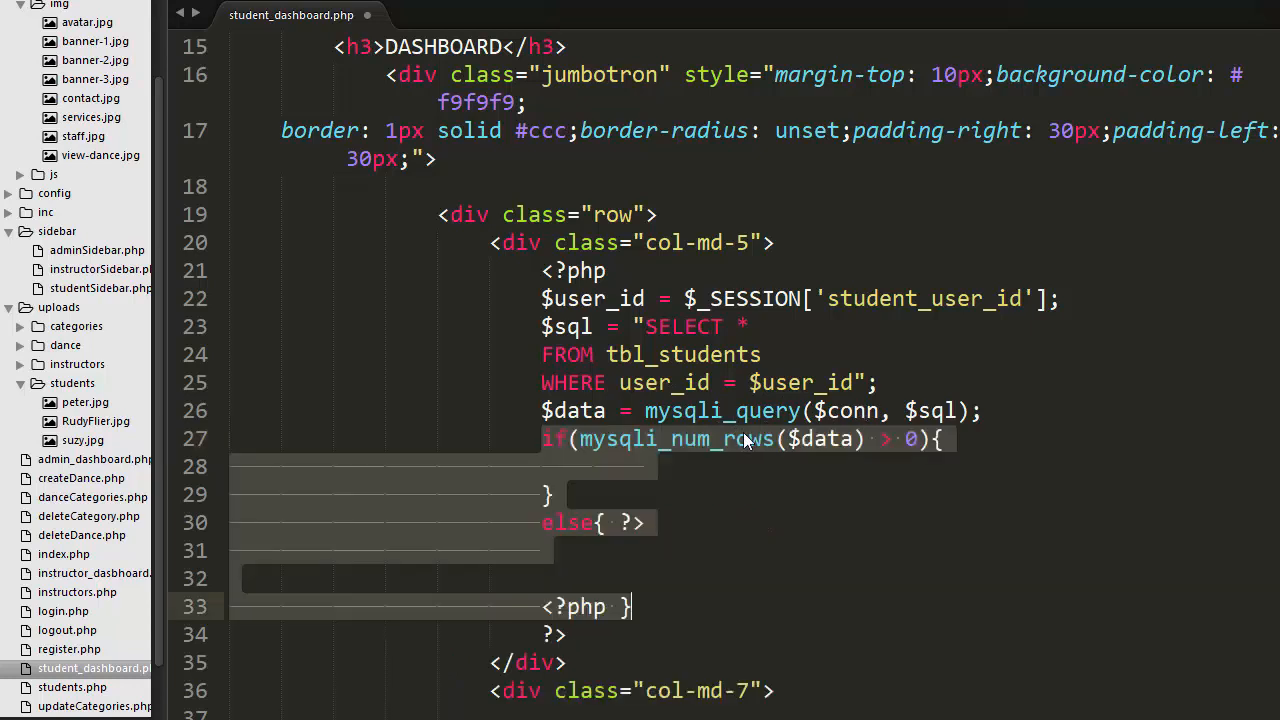
left_click(744, 438)
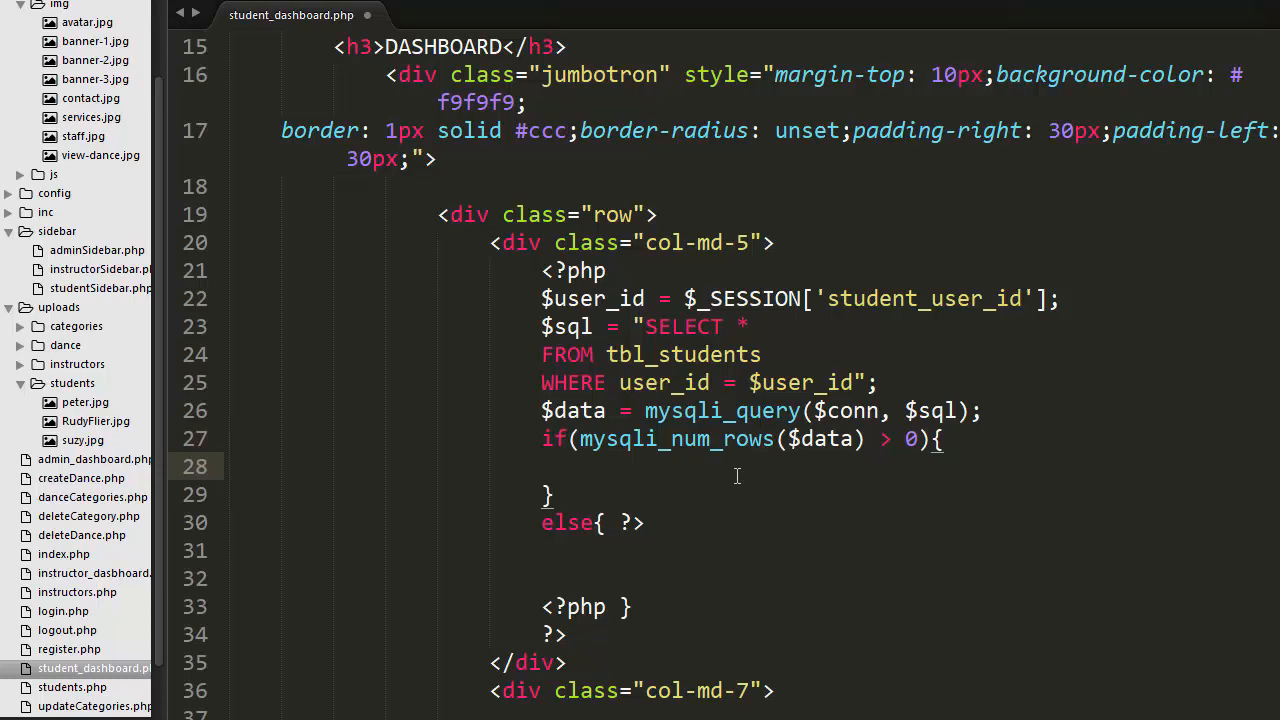
left_click(644, 468)
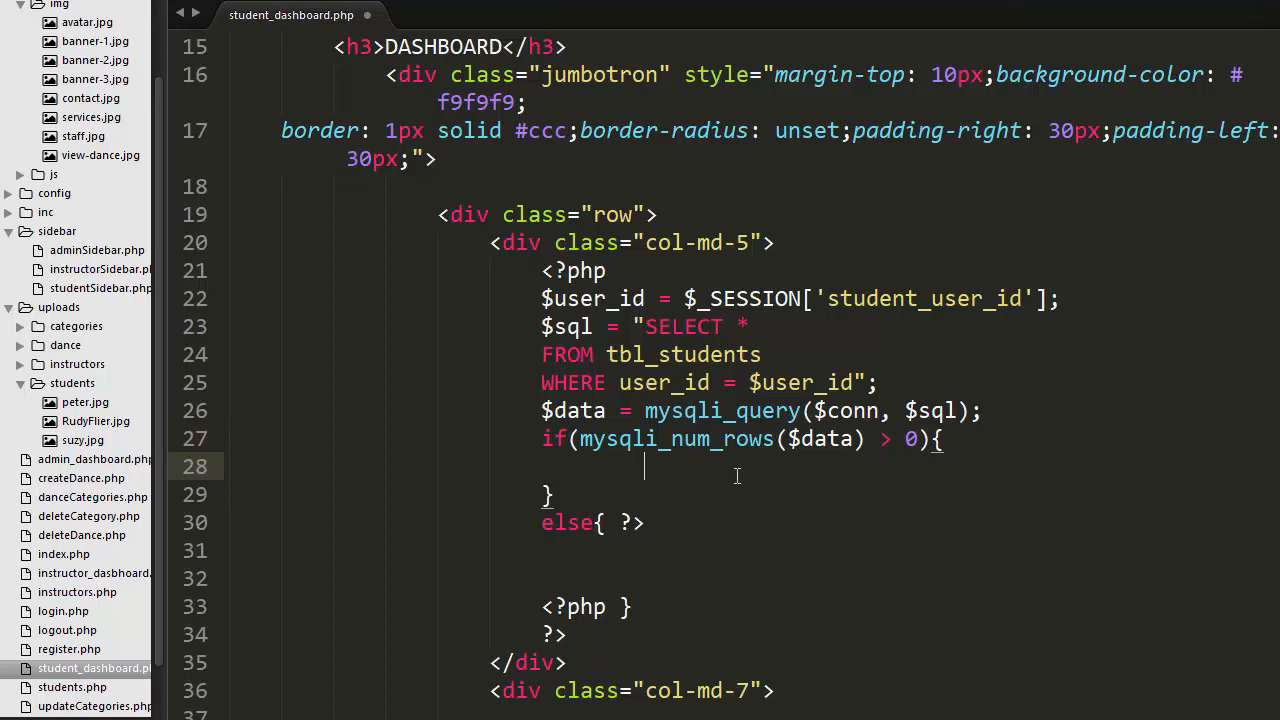
type("while($row = mysqli_fetch_assoc($data)){ ?>")
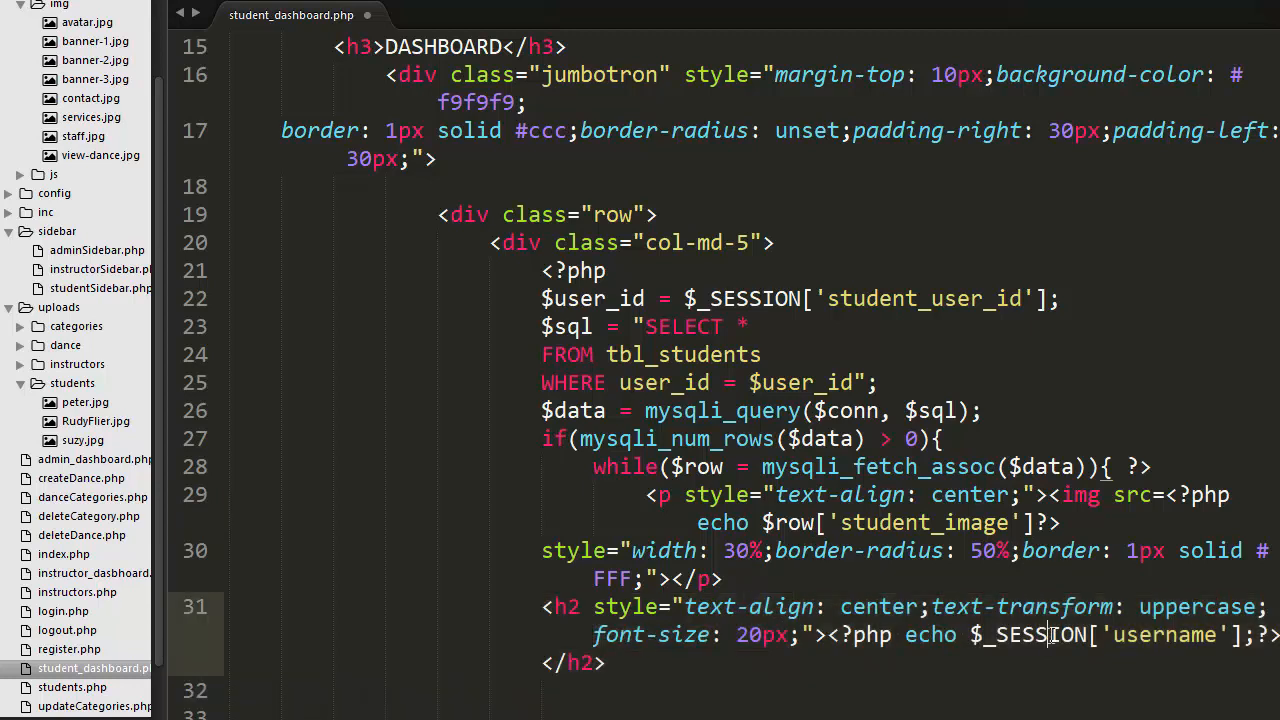
Echo the student image and username in the loop, with avatar.jpg as the else fallback.
scroll("down", 3)
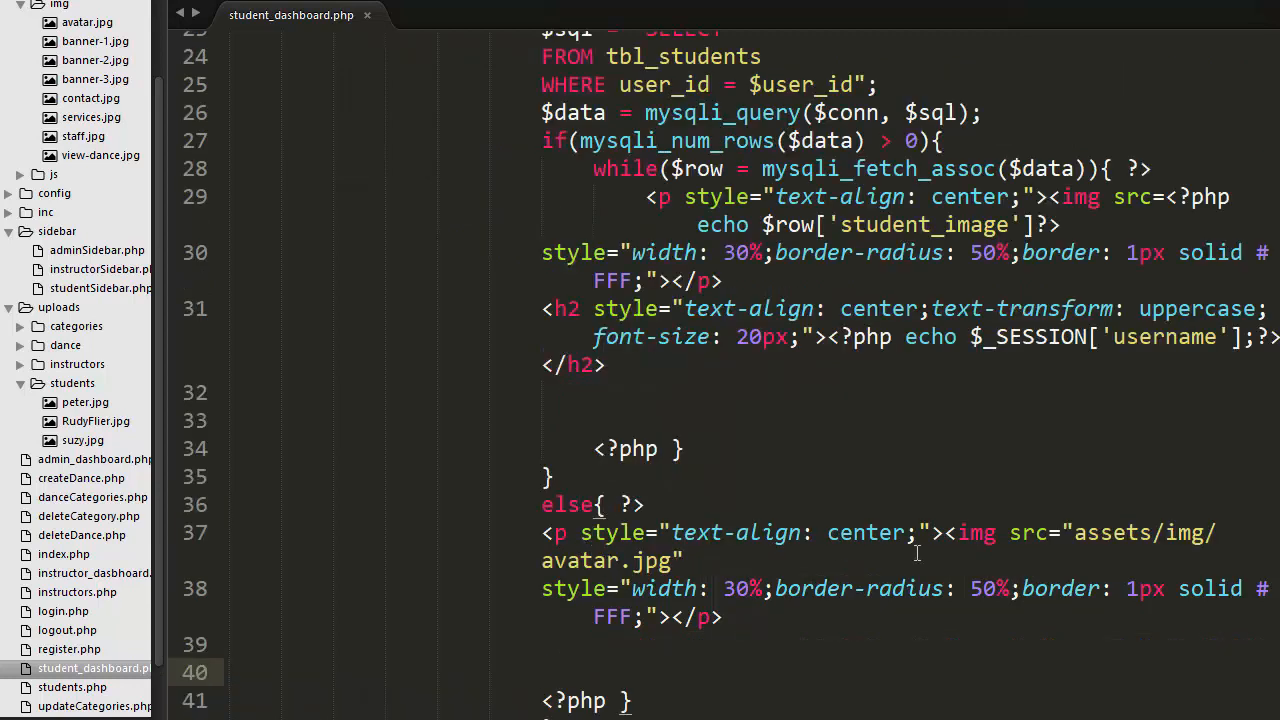
scroll("down", 3)
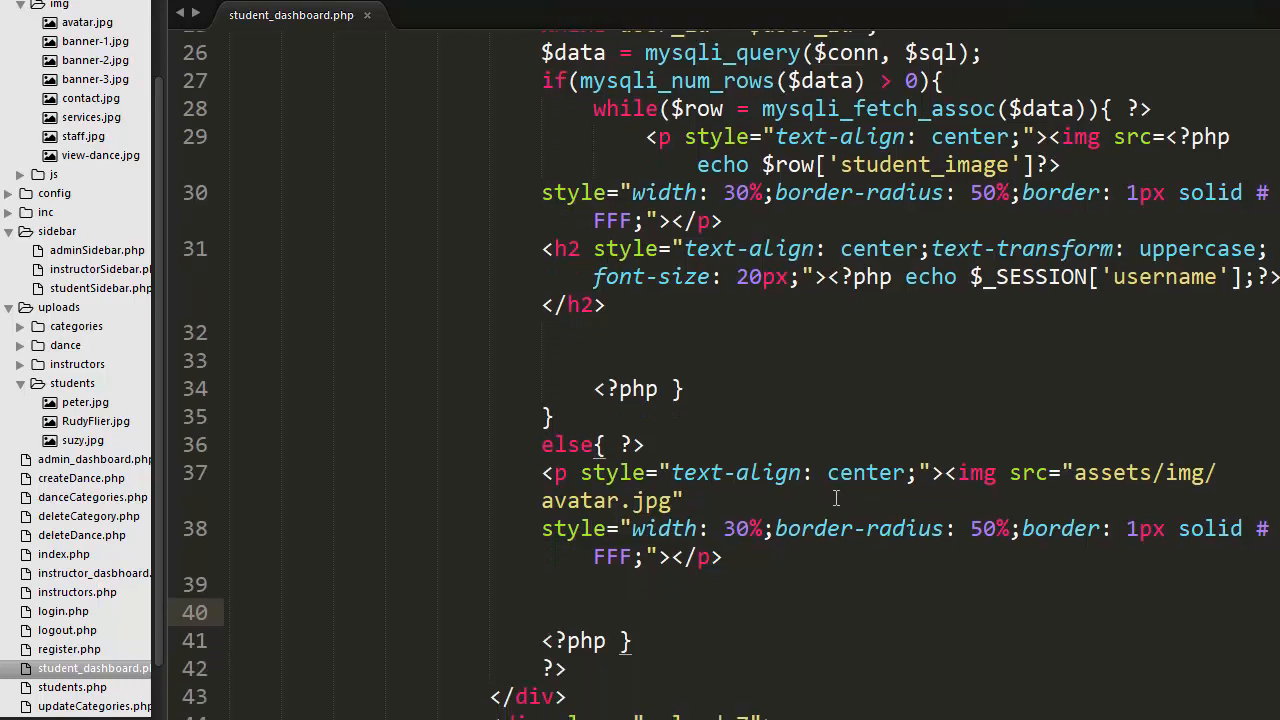
mouse_move(872, 218)
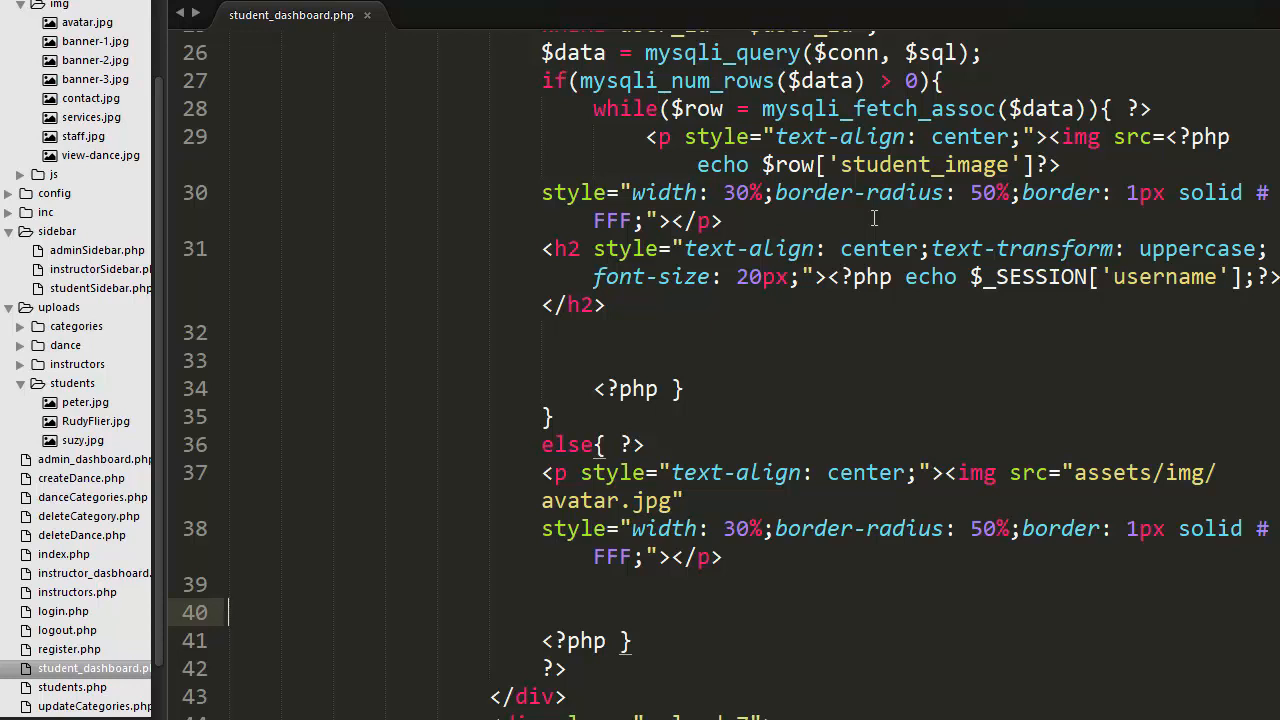
mouse_move(940, 496)
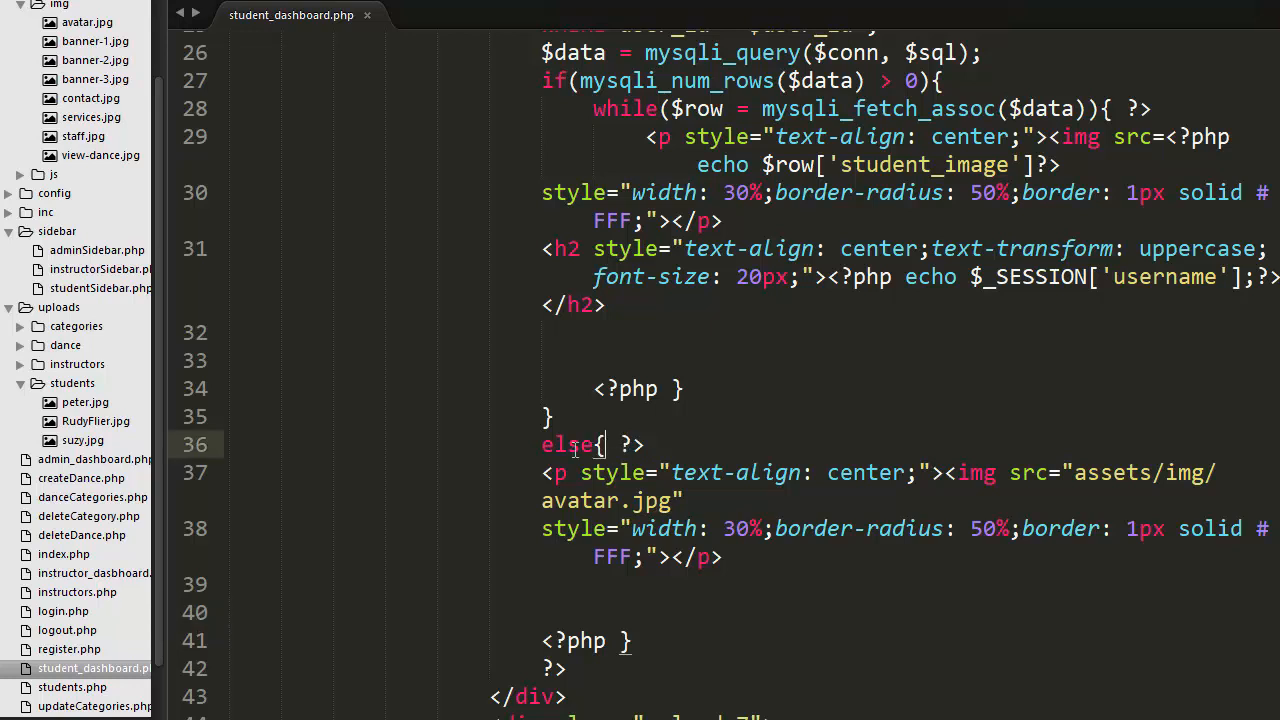
left_click(696, 500)
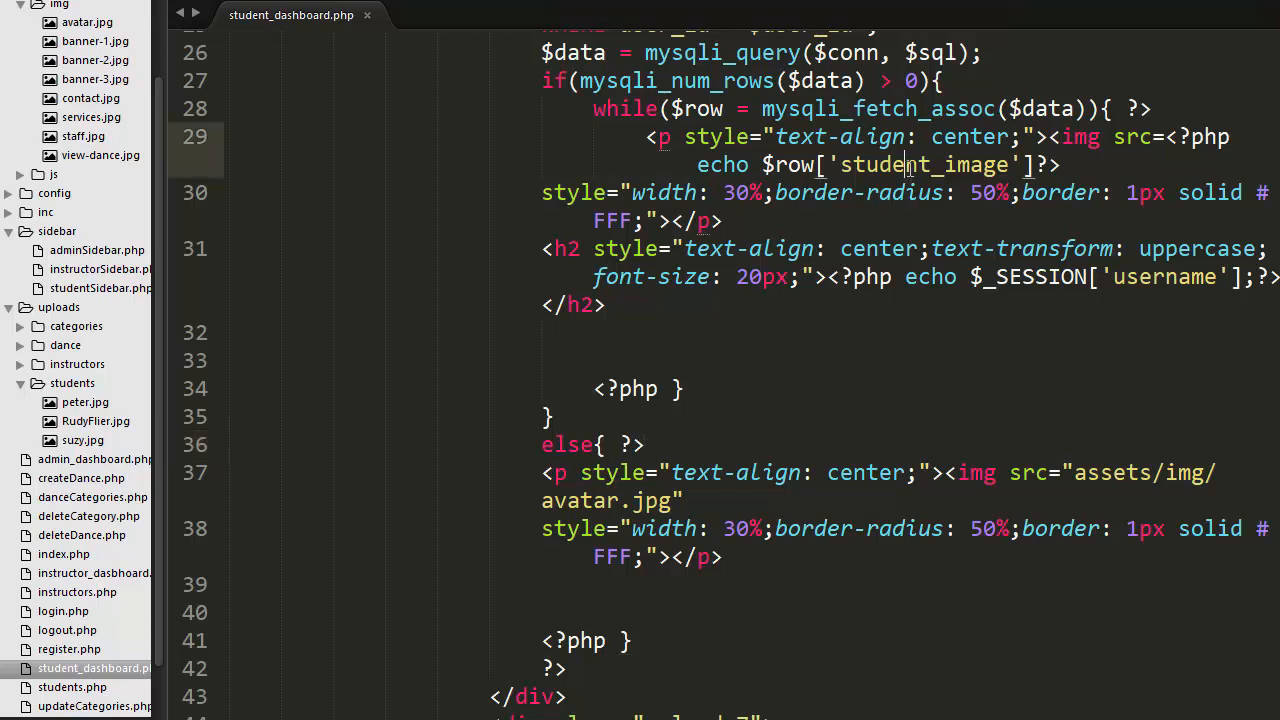
mouse_move(1140, 268)
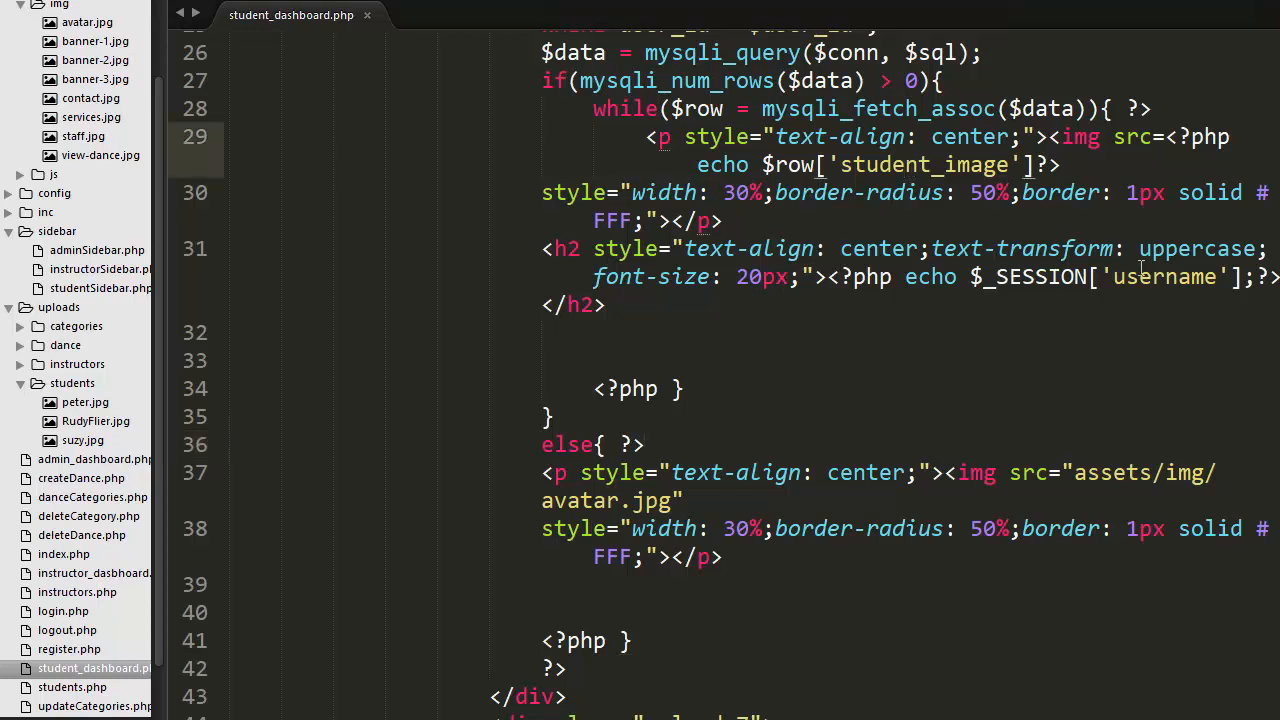
mouse_move(856, 204)
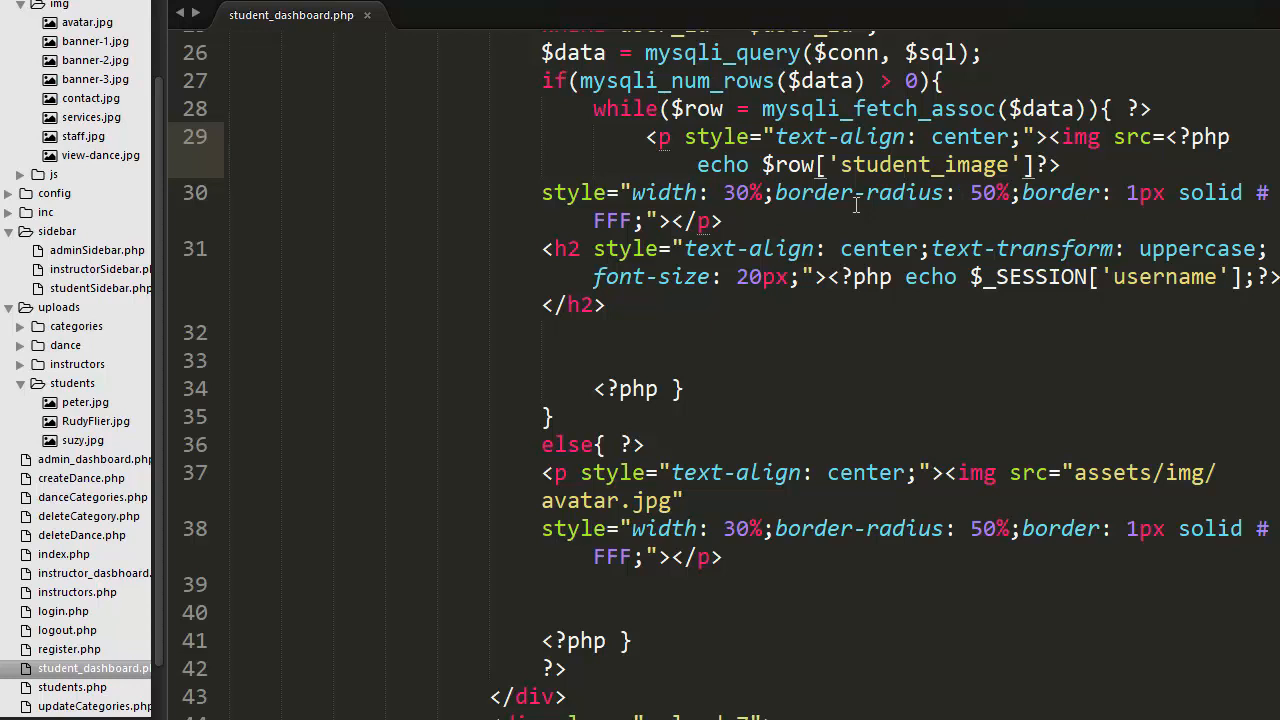
mouse_move(1204, 390)
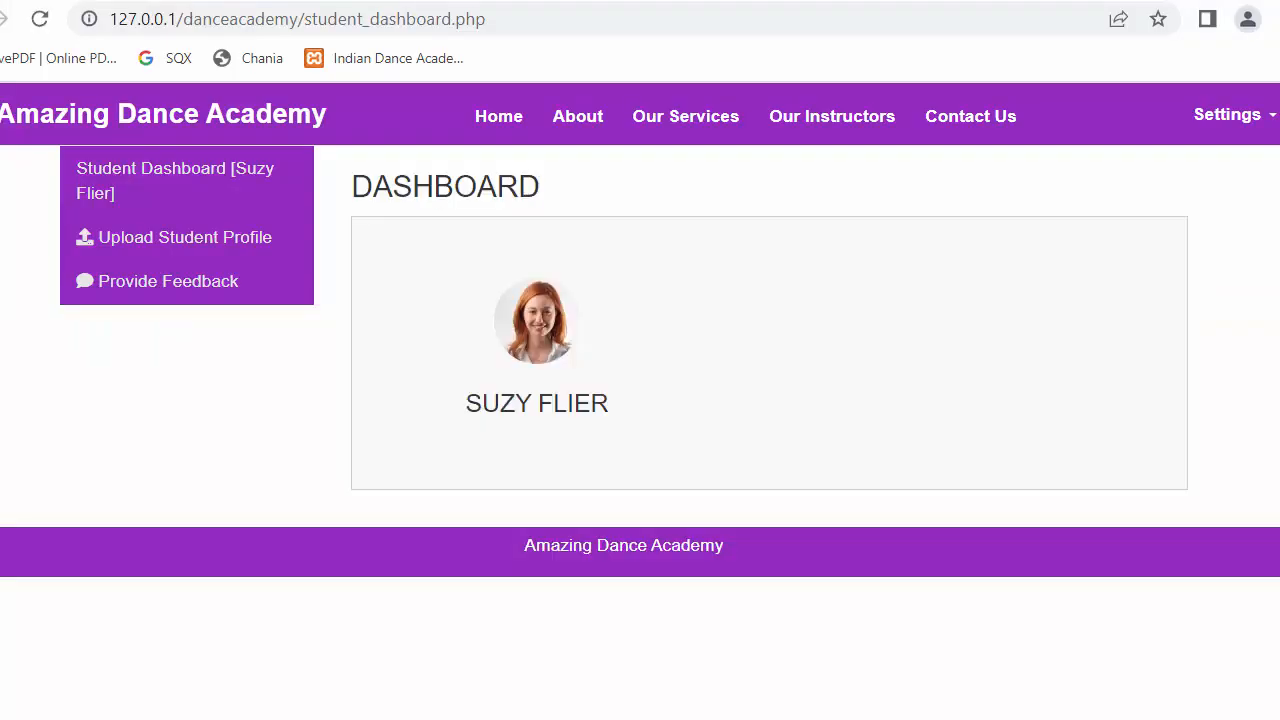
mouse_move(482, 220)
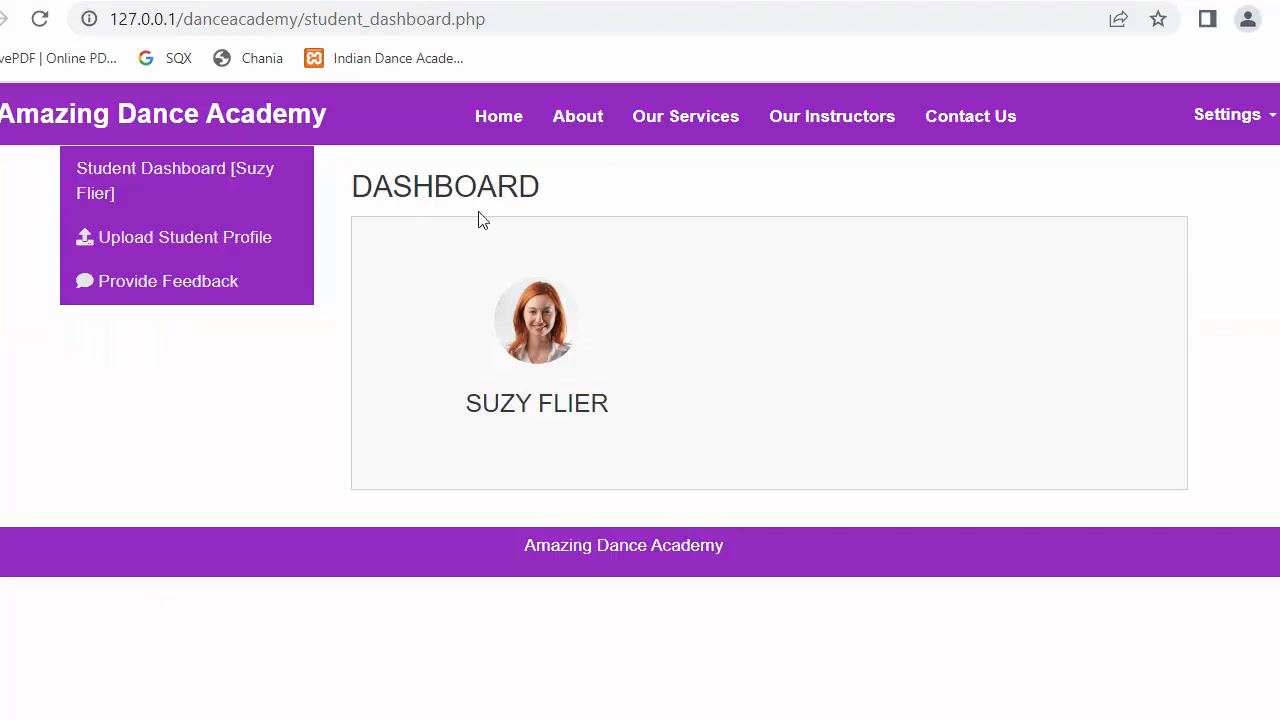
mouse_move(558, 368)
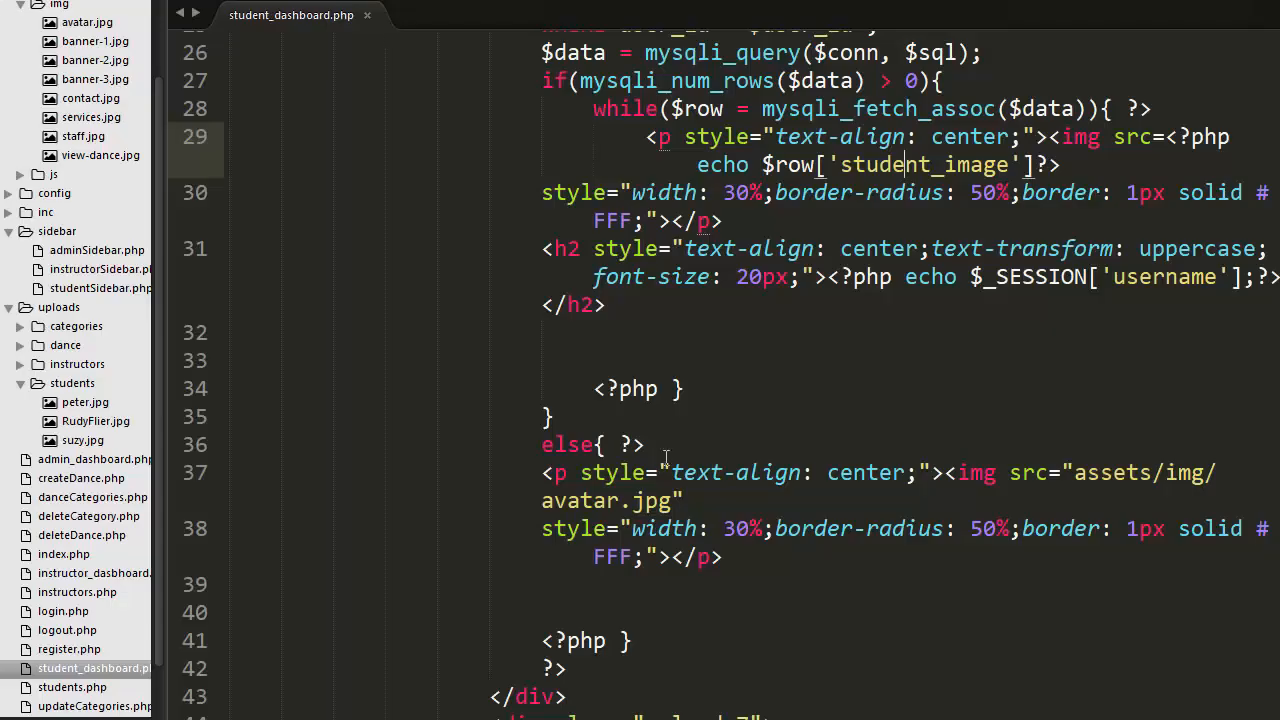
Add a centred h2 echoing $_SESSION['username'] beneath the default avatar.
type("<h2 style=\"text-align: center;\"><?php echo $_SESSION['username'];?></h2>")
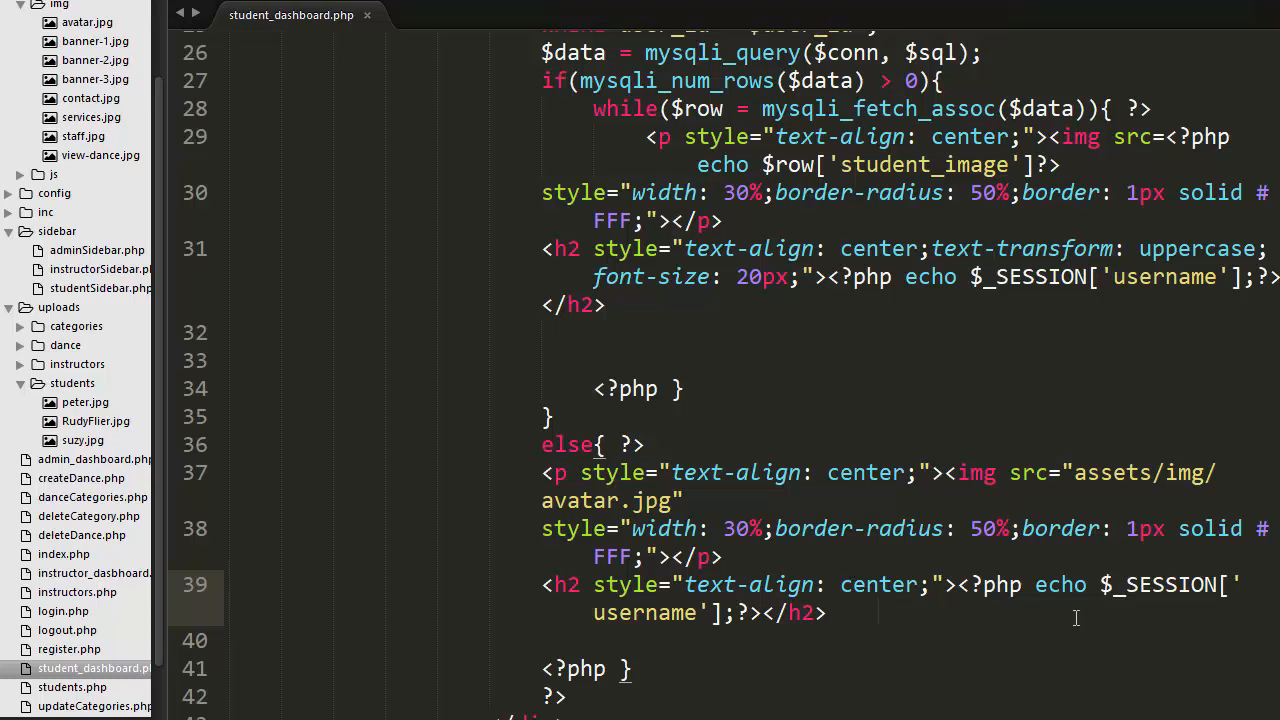
scroll("down", 3)
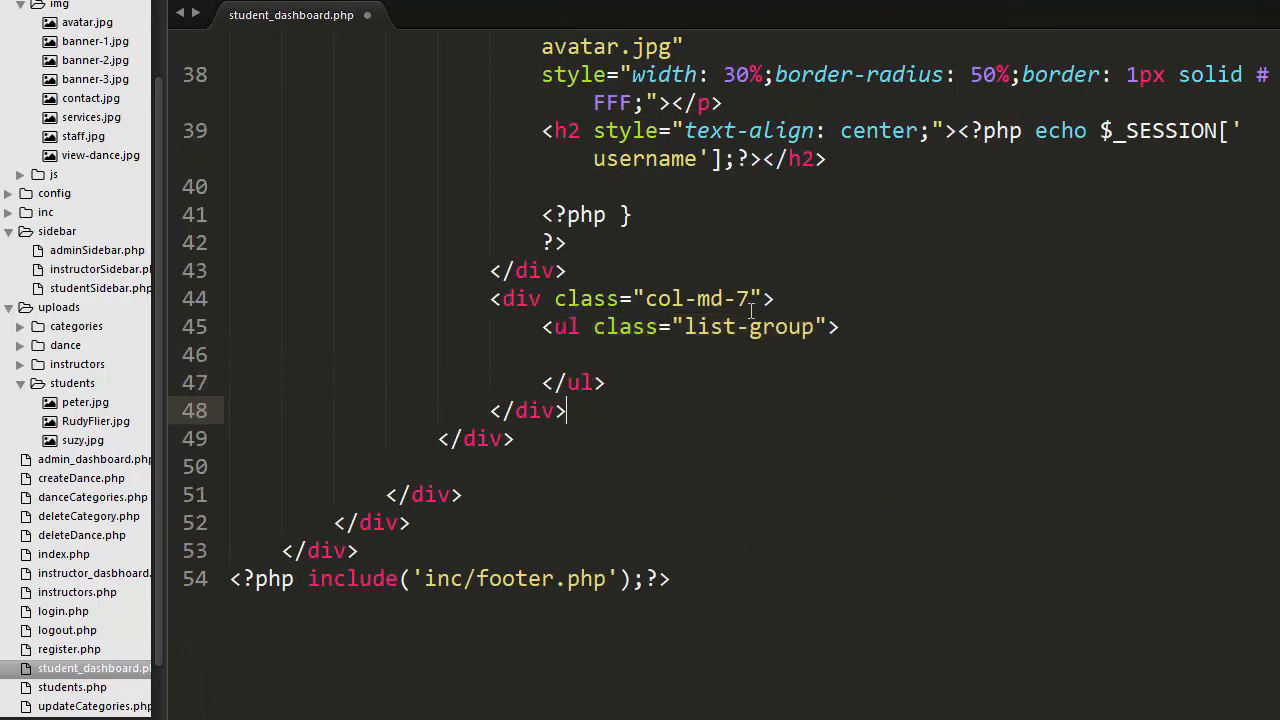
mouse_move(730, 358)
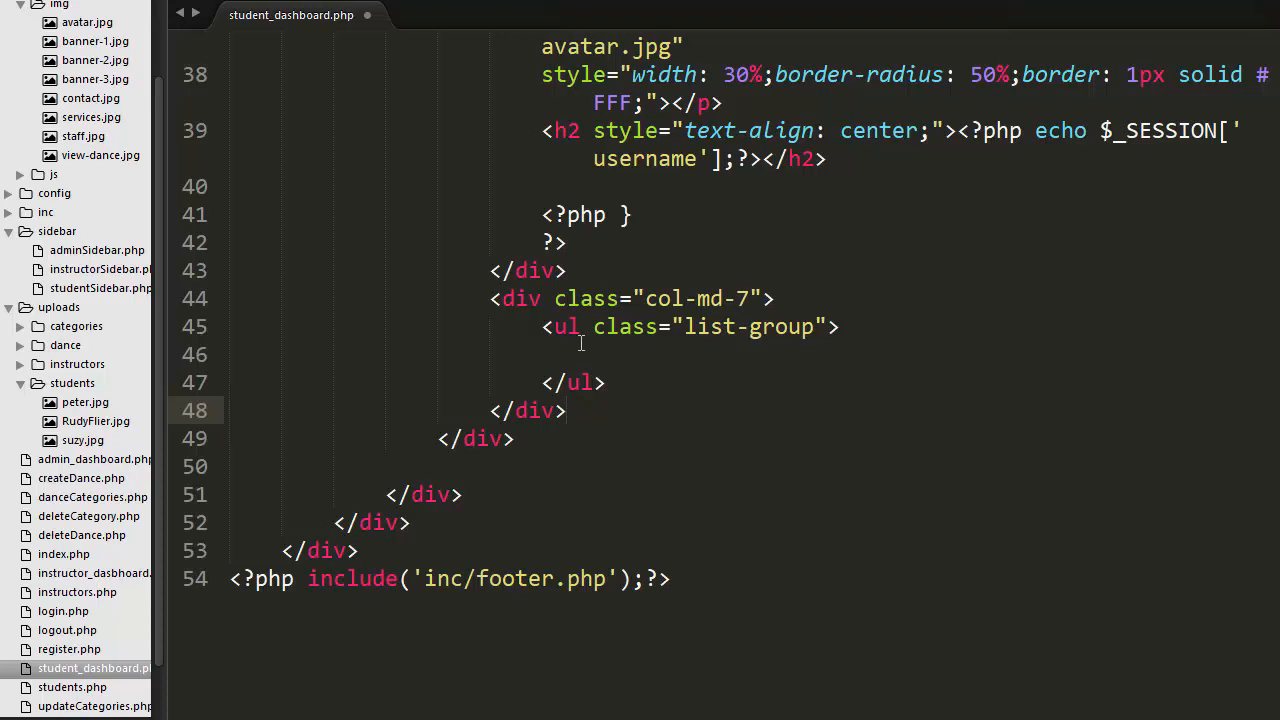
Inside the list-group, query tbl_students by session user_id and start the num_rows check.
type("<?php")
type("$user_id = $_SESSION['student_user_id'];")
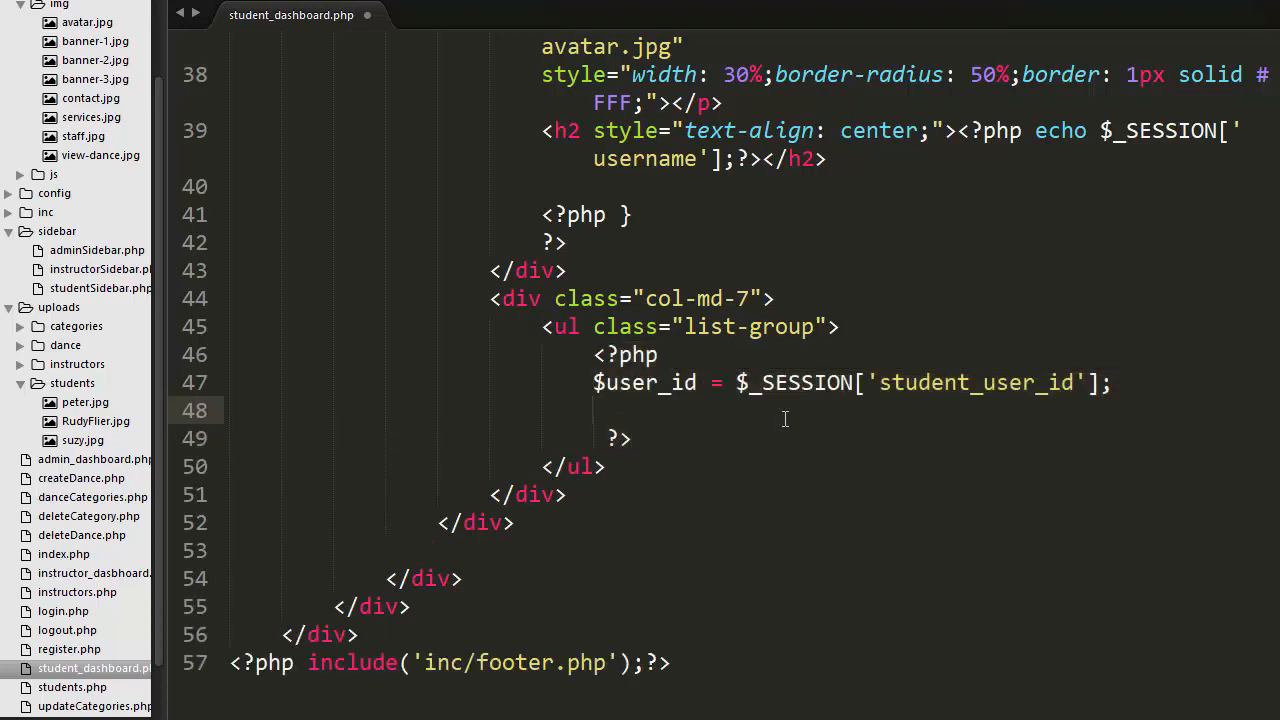
left_click(592, 410)
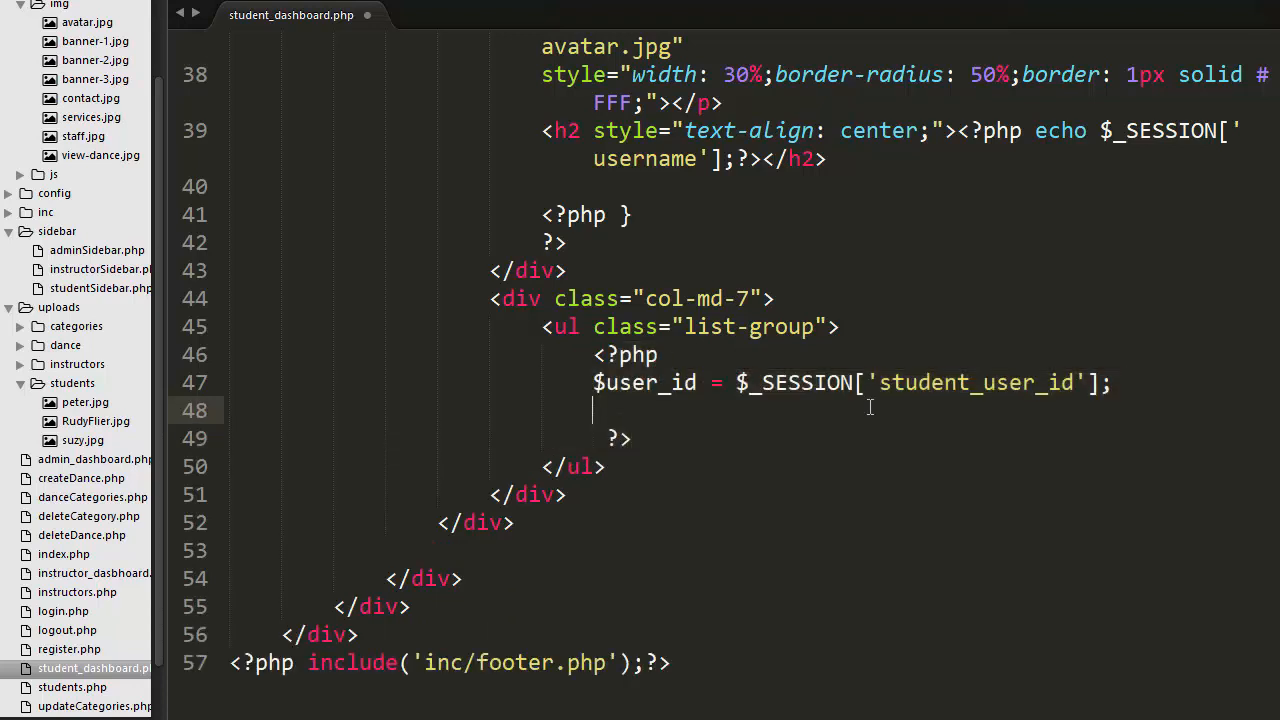
mouse_move(1016, 390)
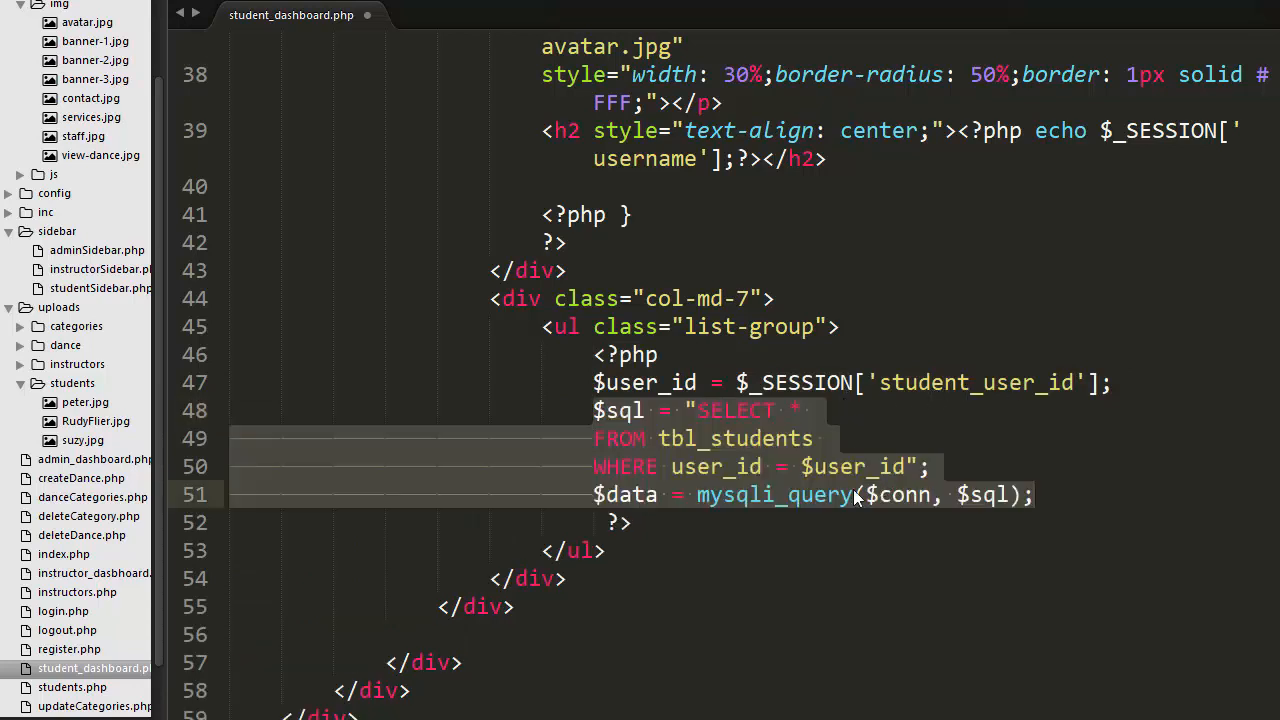
left_click(762, 466)
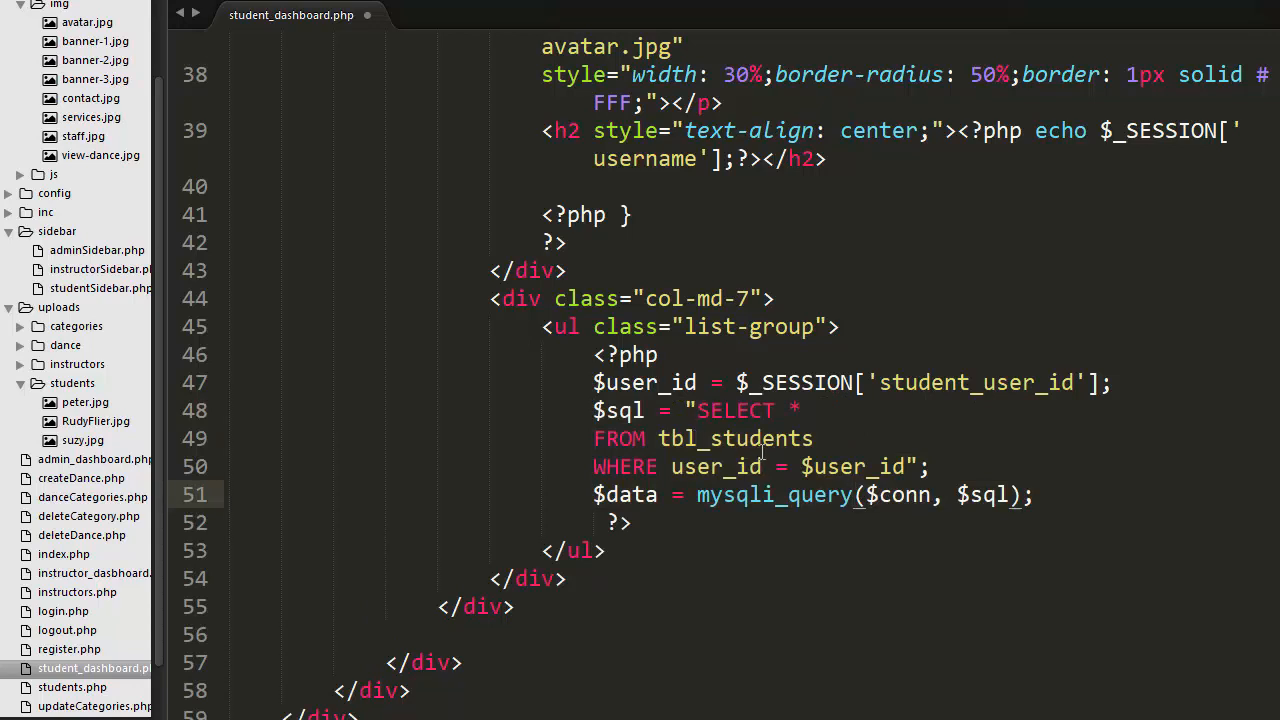
type("if(mysqli_num_rows($data) > 0){")
type("while($row = mysqli_fetch_assoc($data)){ ?>")
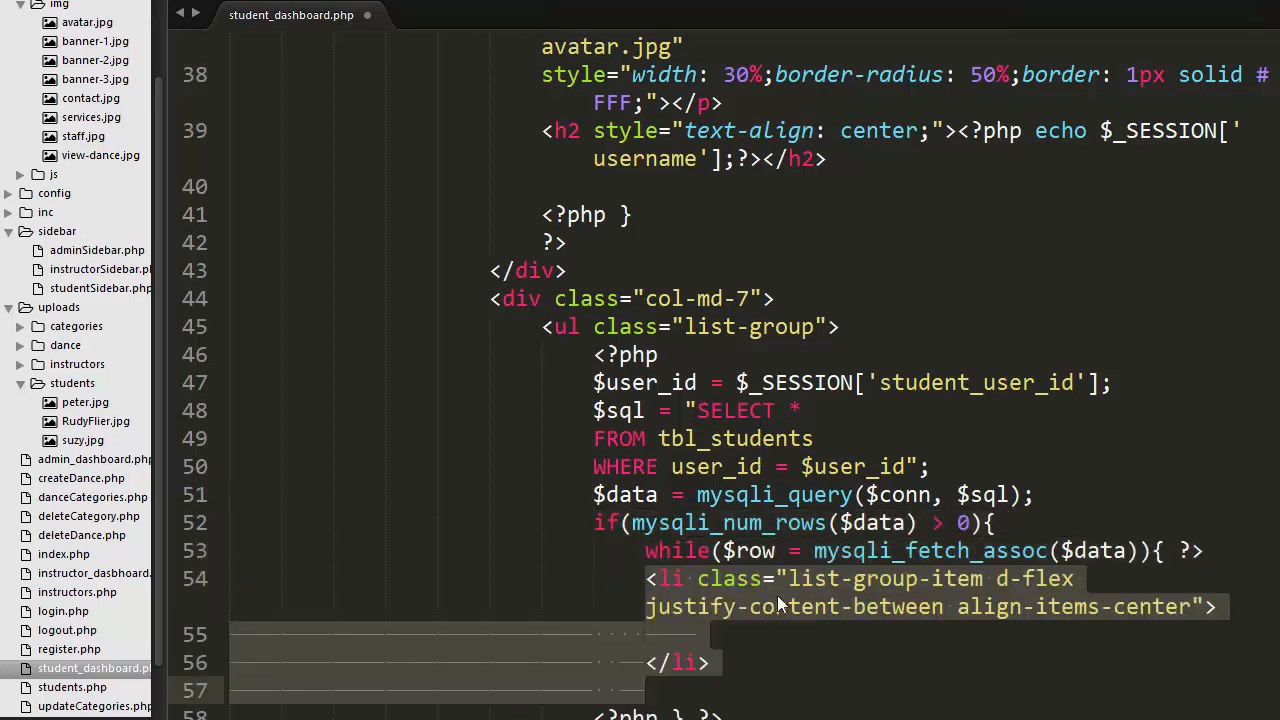
Add an Age list item whose bg-primary rounded-pill badge echoes $row['age'].
scroll("down", 3)
type("Age")
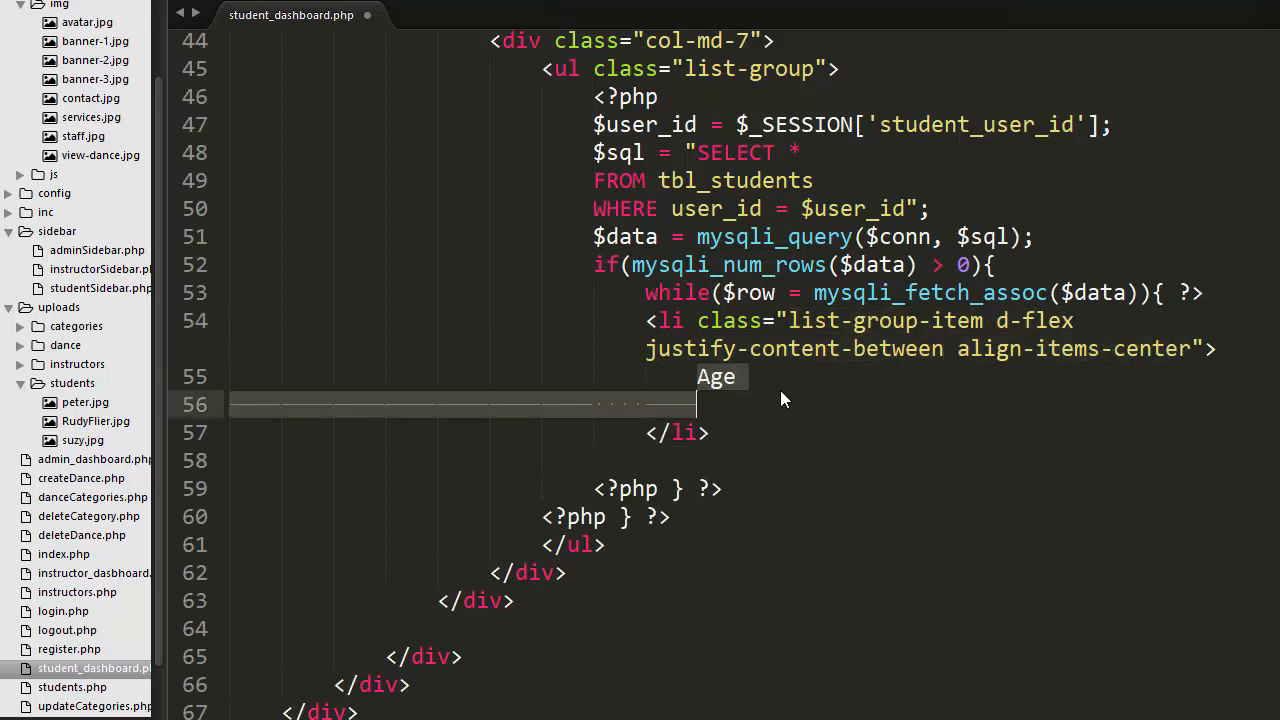
type("<span class=\"badge bg-primary rounded-pill\"><?php echo $row['age'];?></span>")
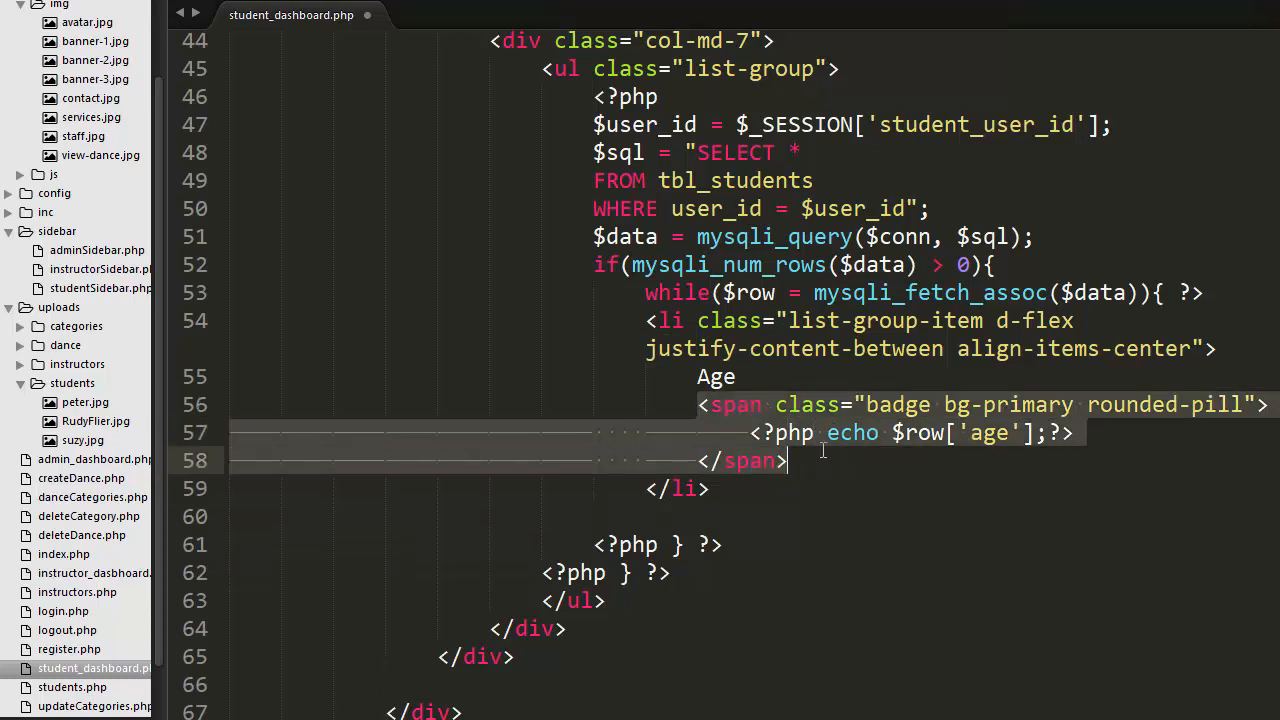
left_click(900, 450)
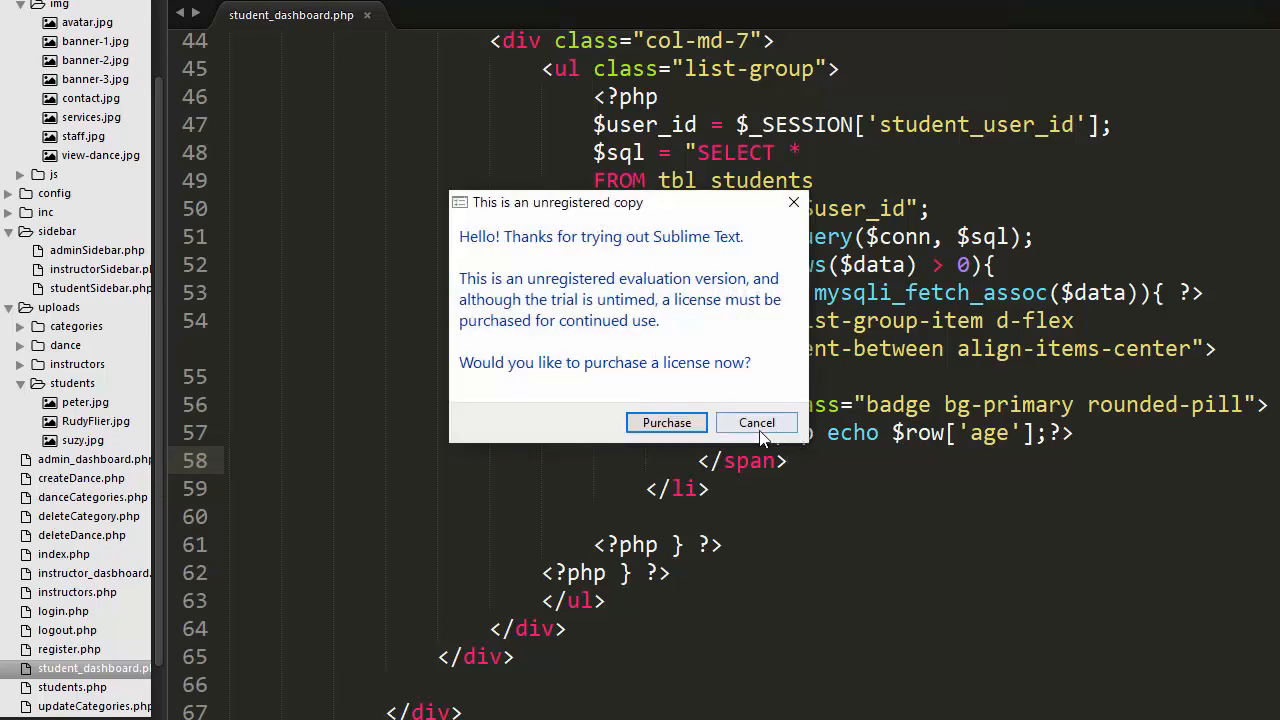
Dismiss the unregistered-copy purchase reminder.
left_click(756, 422)
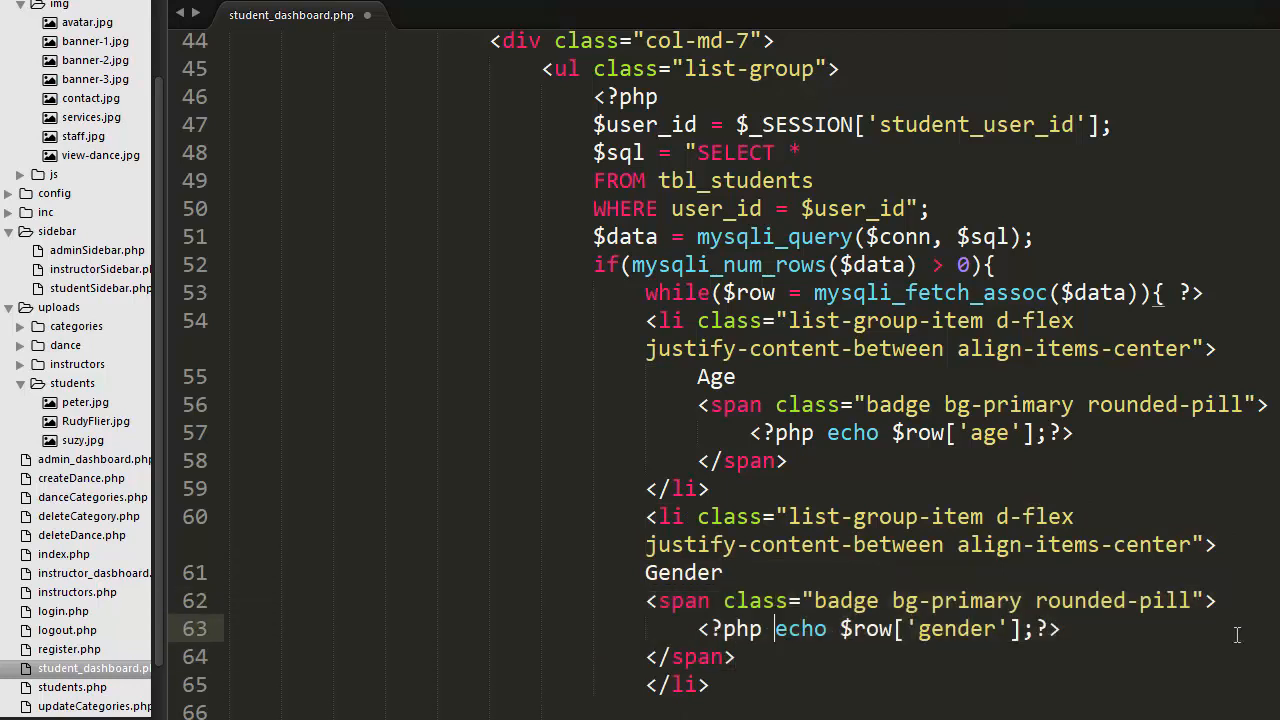
Add Gender, Date of Join (d/m/Y) and Address badge list items and save the file.
scroll("down", 3)
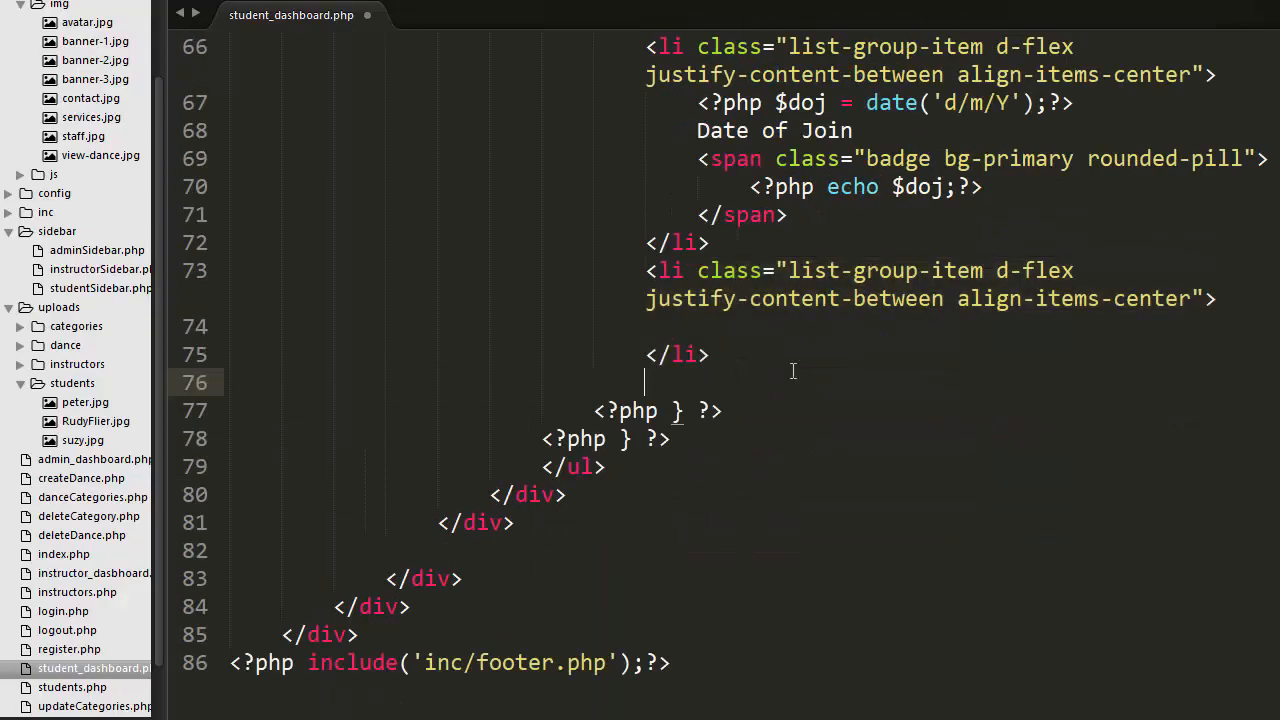
type("Address")
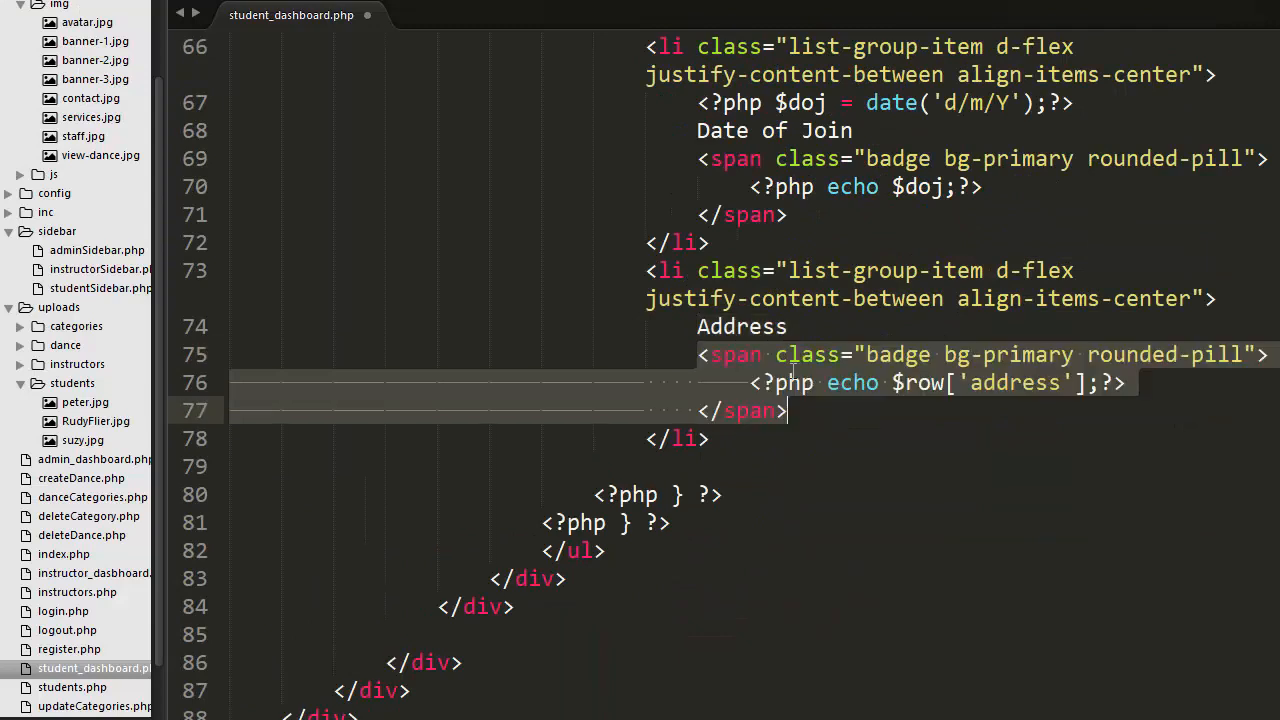
key("ctrl+s")
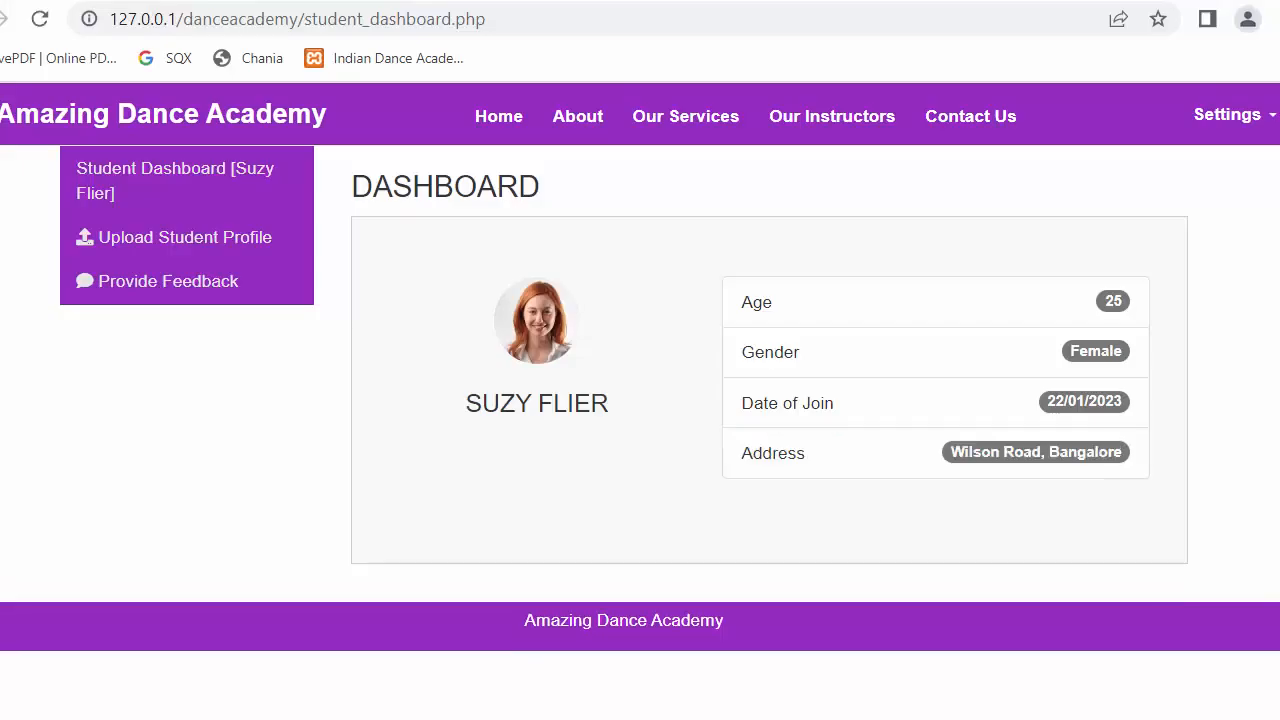
mouse_move(944, 392)
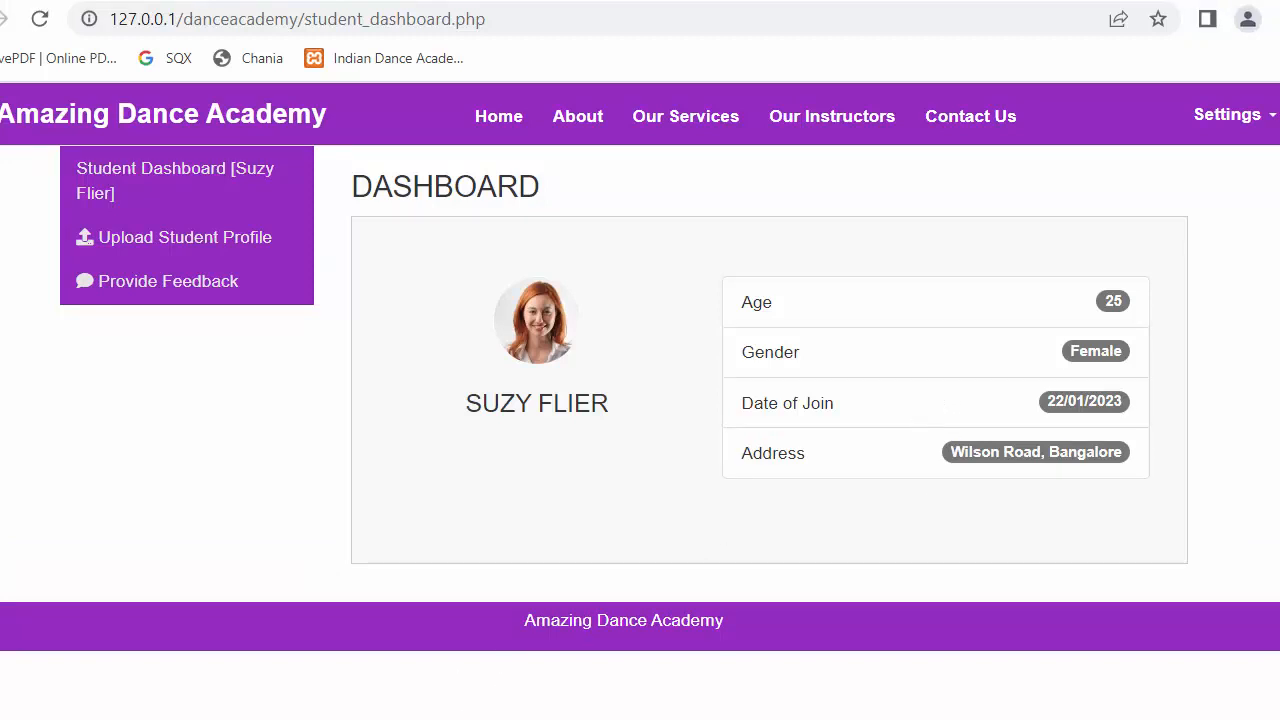
mouse_move(504, 540)
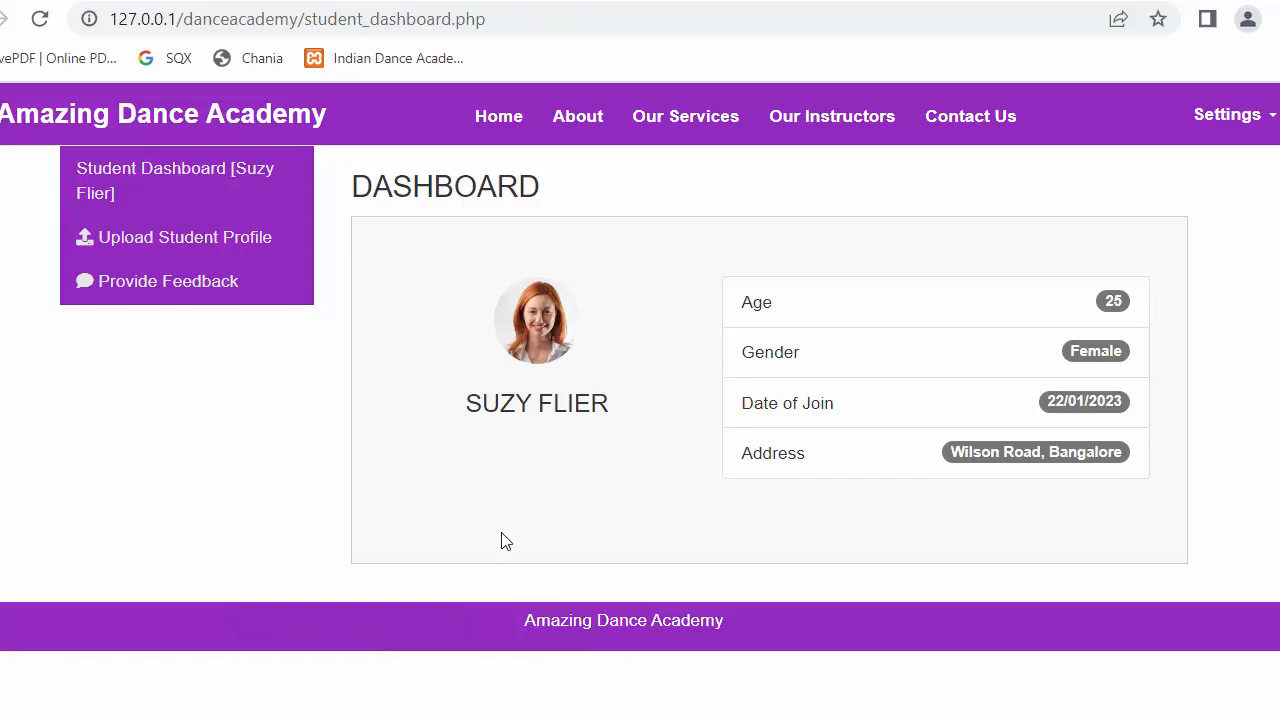
mouse_move(428, 254)
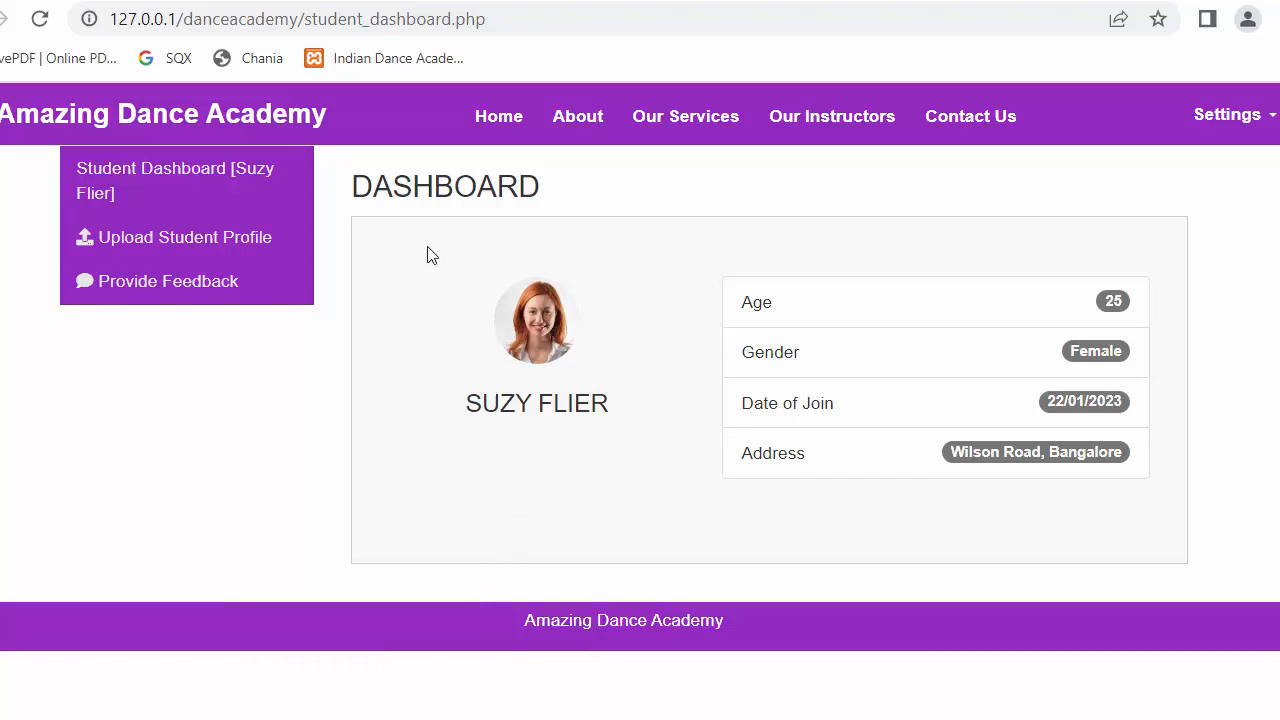
mouse_move(438, 236)
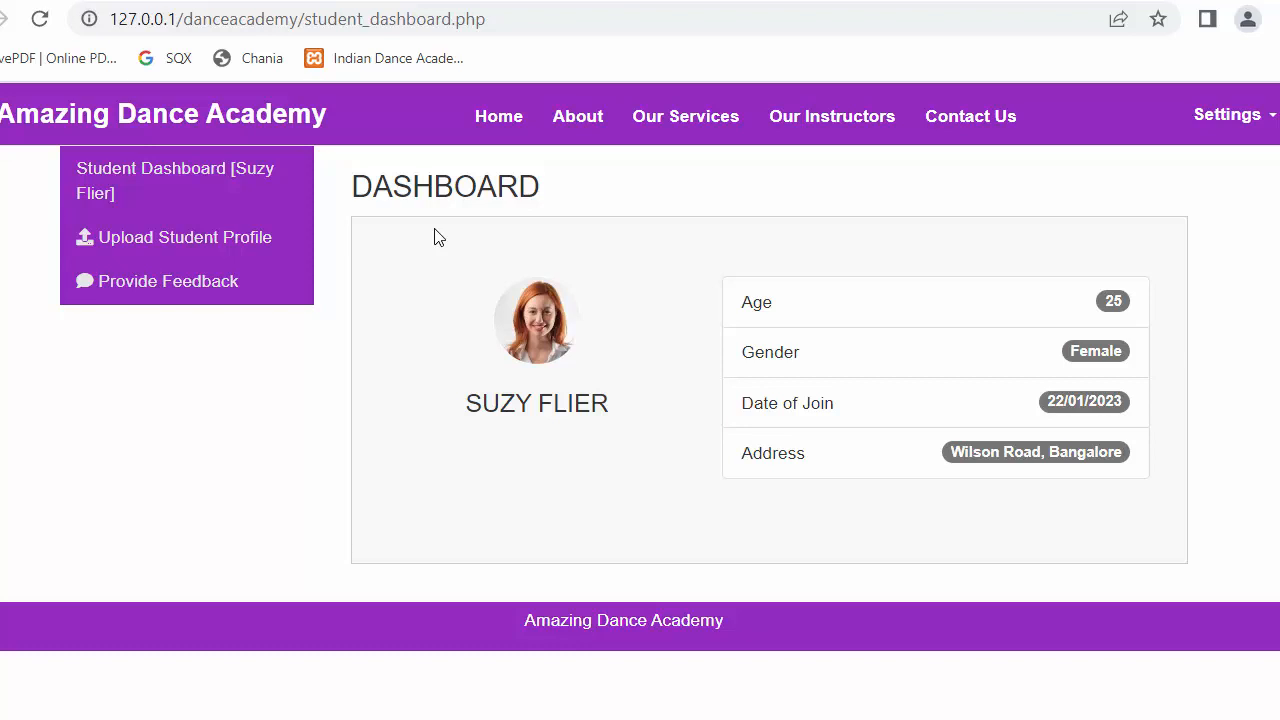
mouse_move(752, 228)
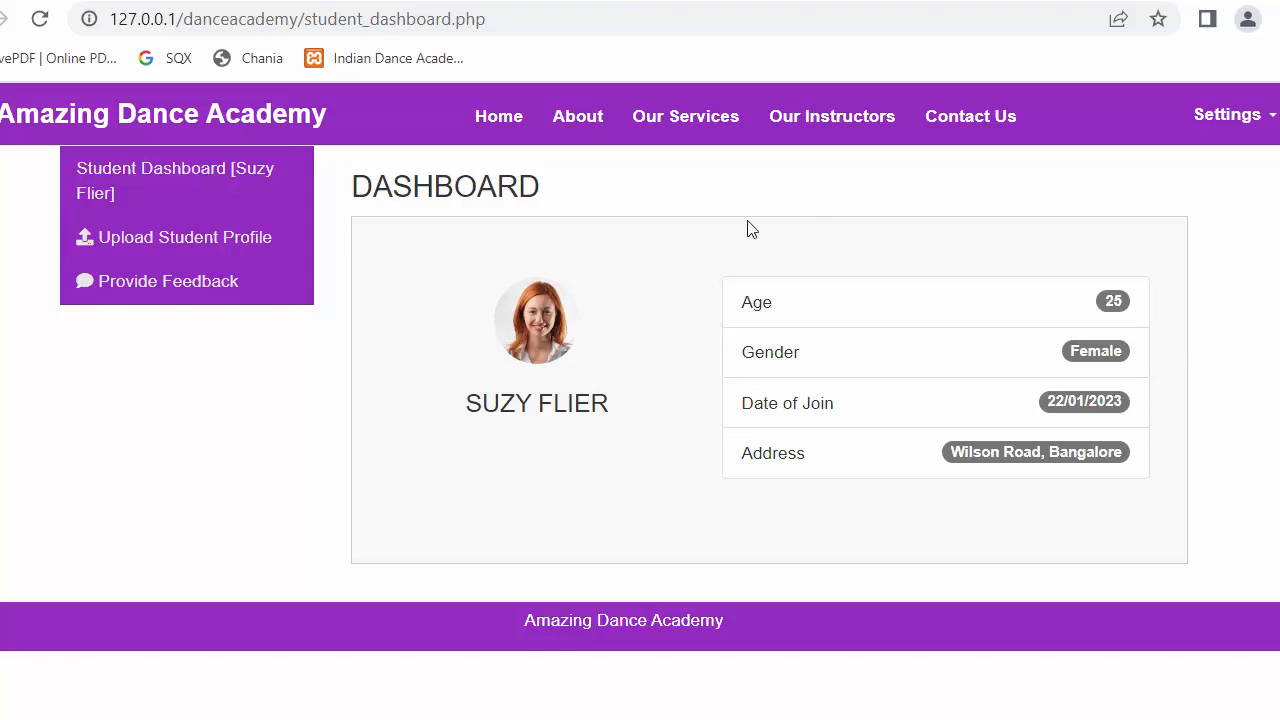
Open the Upload Student Profile page from the sidebar.
left_click(184, 236)
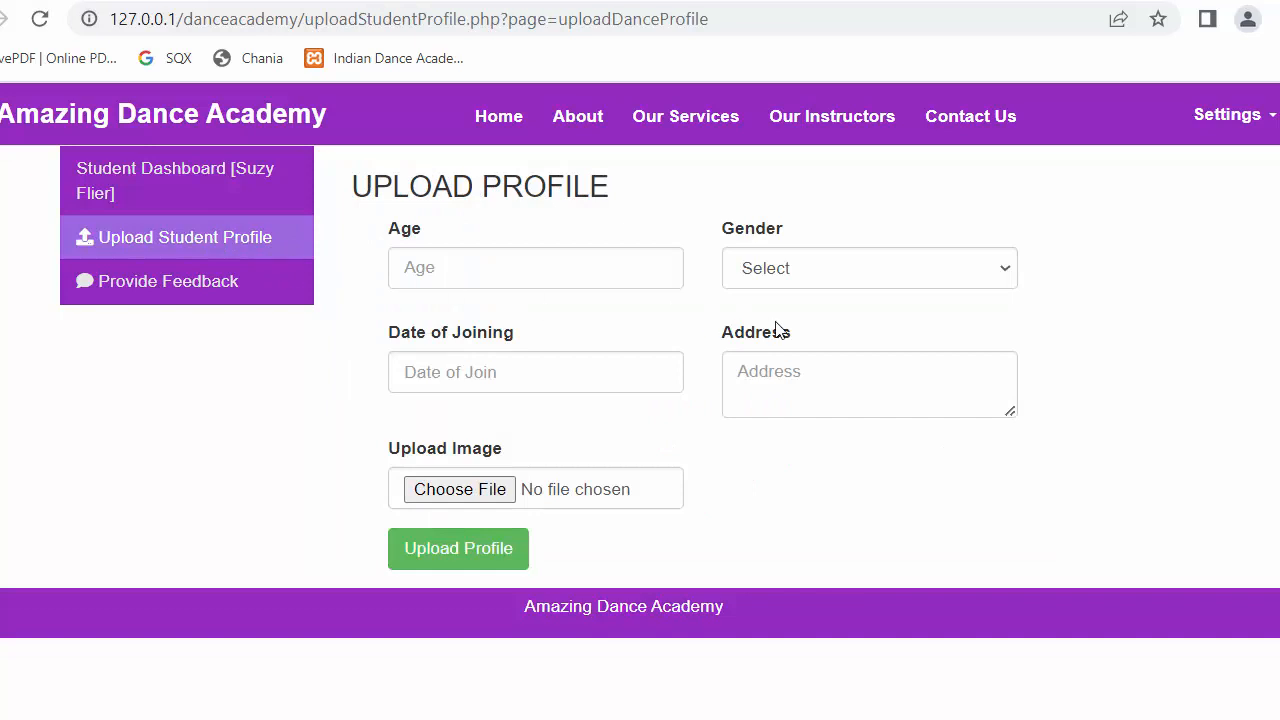
left_click(458, 548)
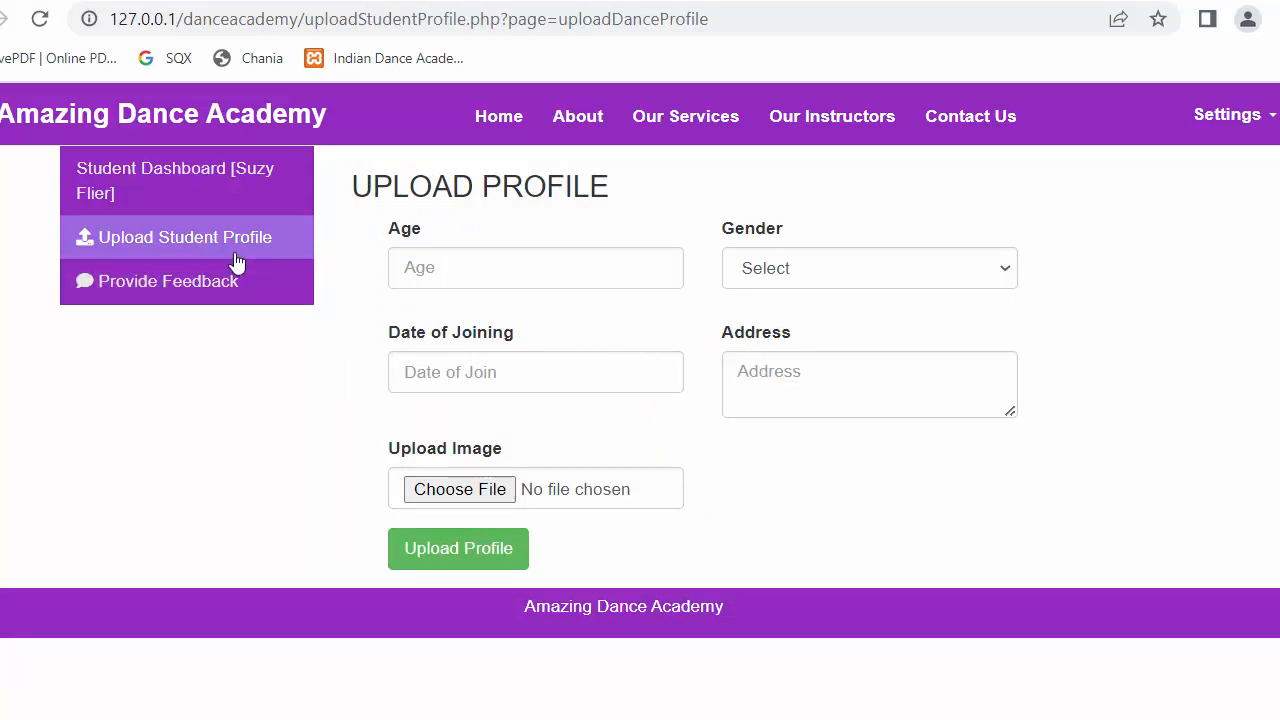
mouse_move(452, 302)
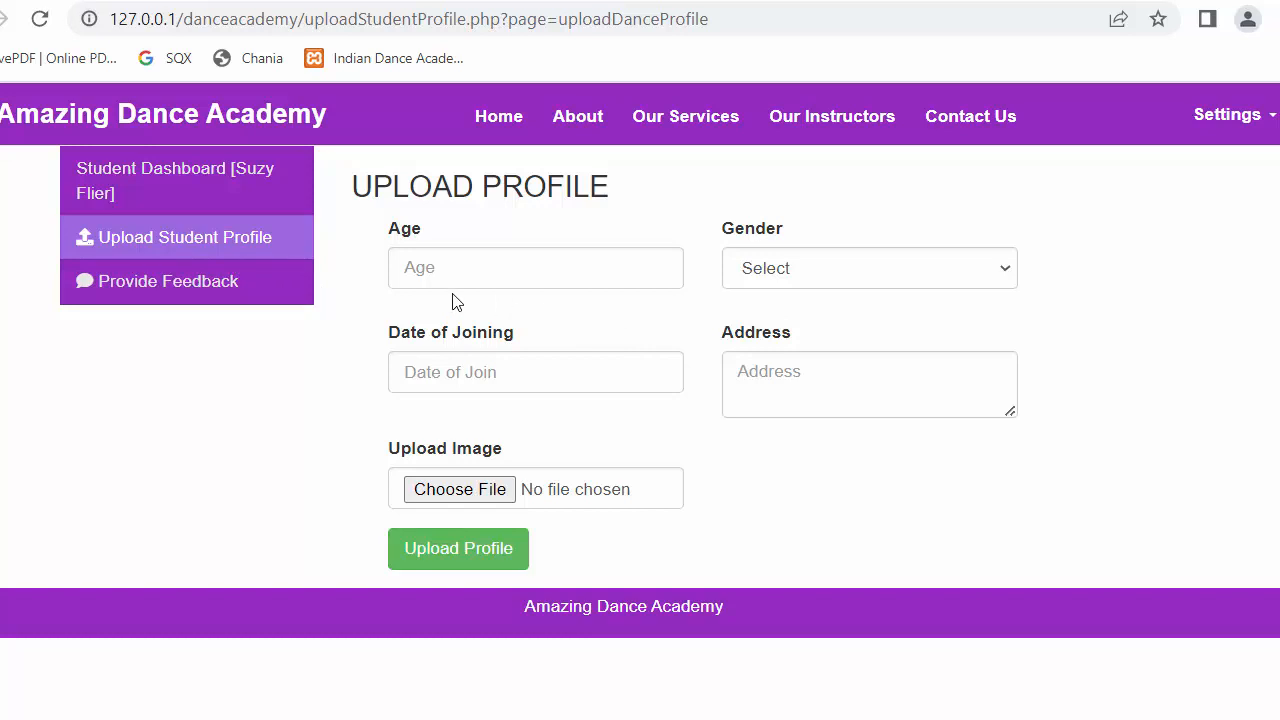